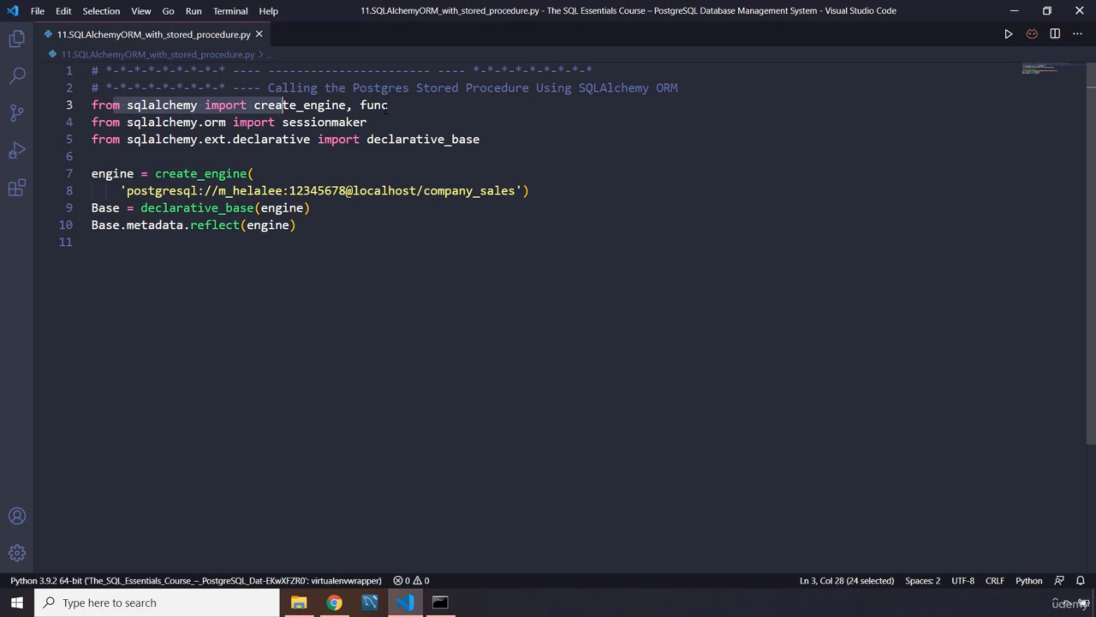
# Step: Add a blank line separating the header comments from the import lines
pyautogui.press('Enter')
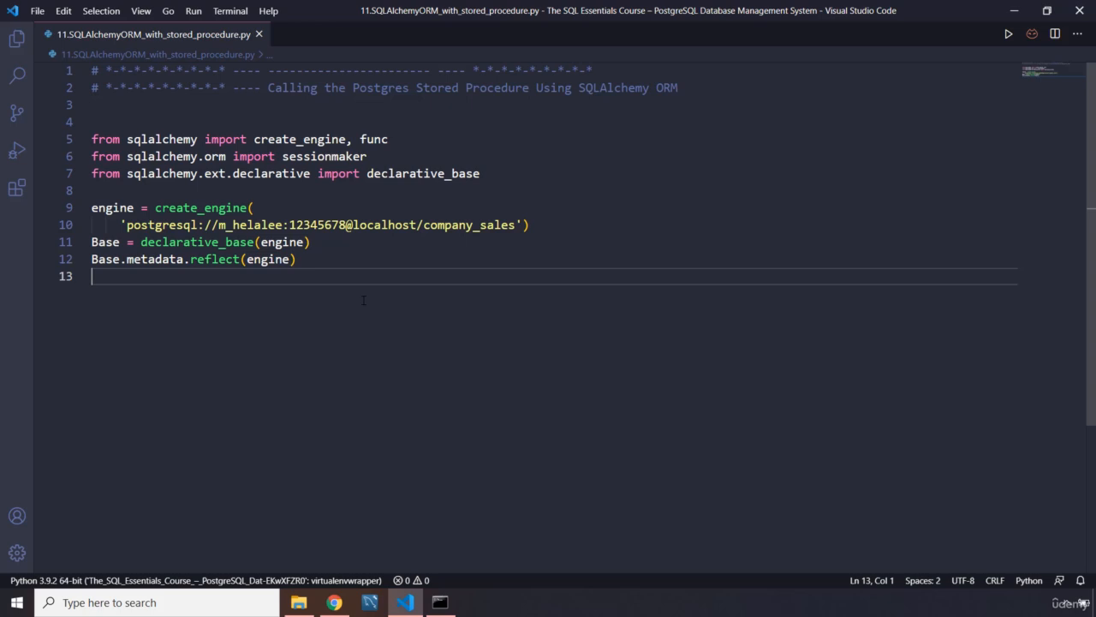
# Step: Declare class Sale(Base): and begin its __table__ attribute on the next line
pyautogui.write('cl')
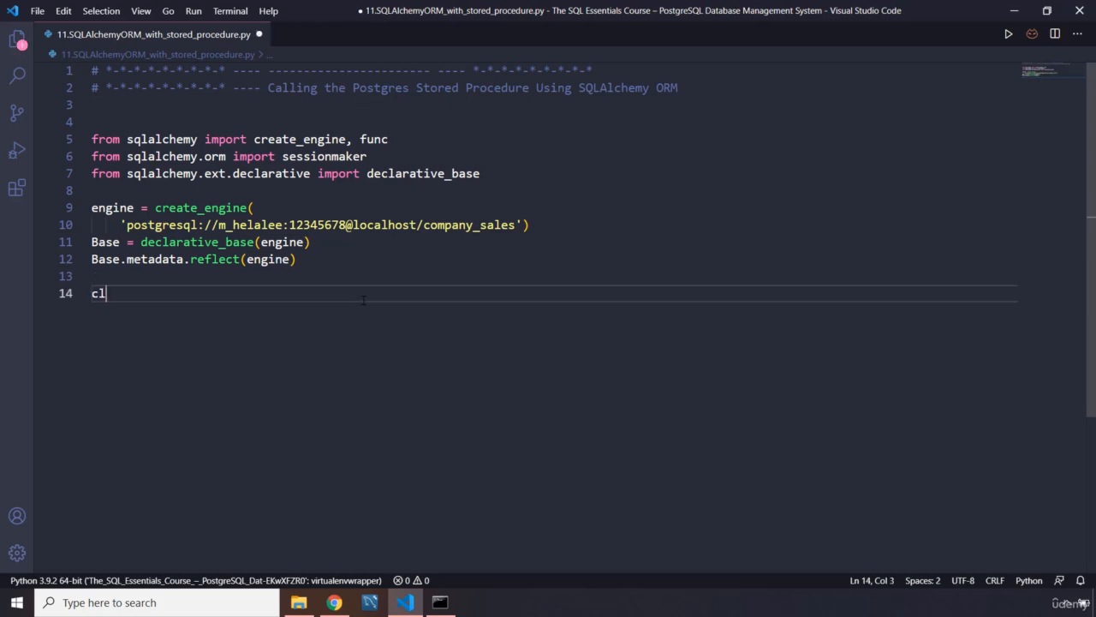
pyautogui.write('ass Sale')
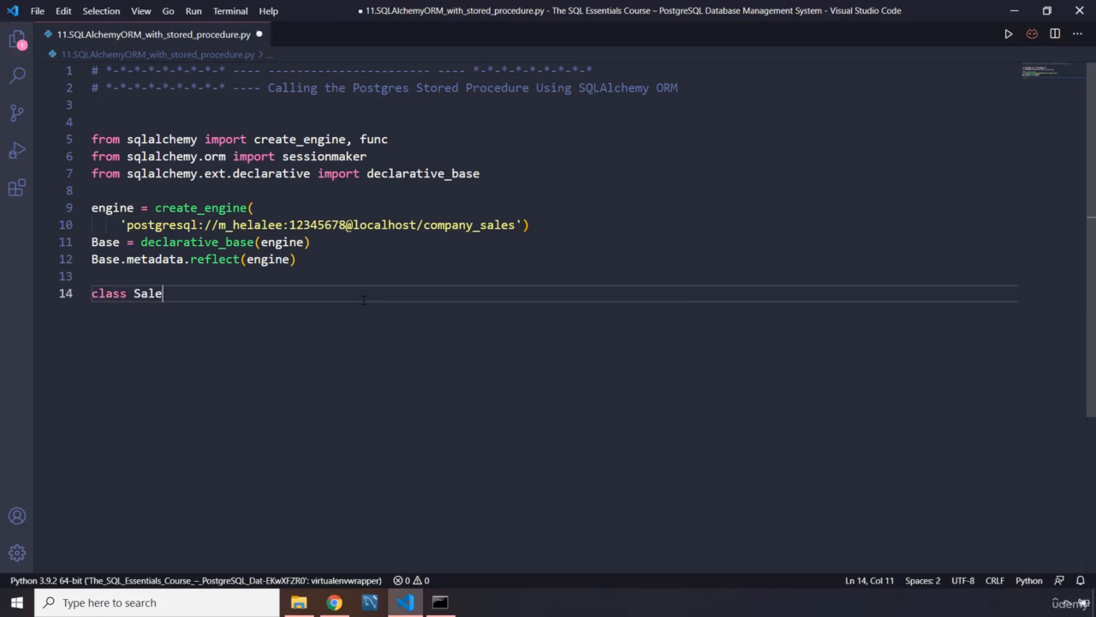
pyautogui.write('(')
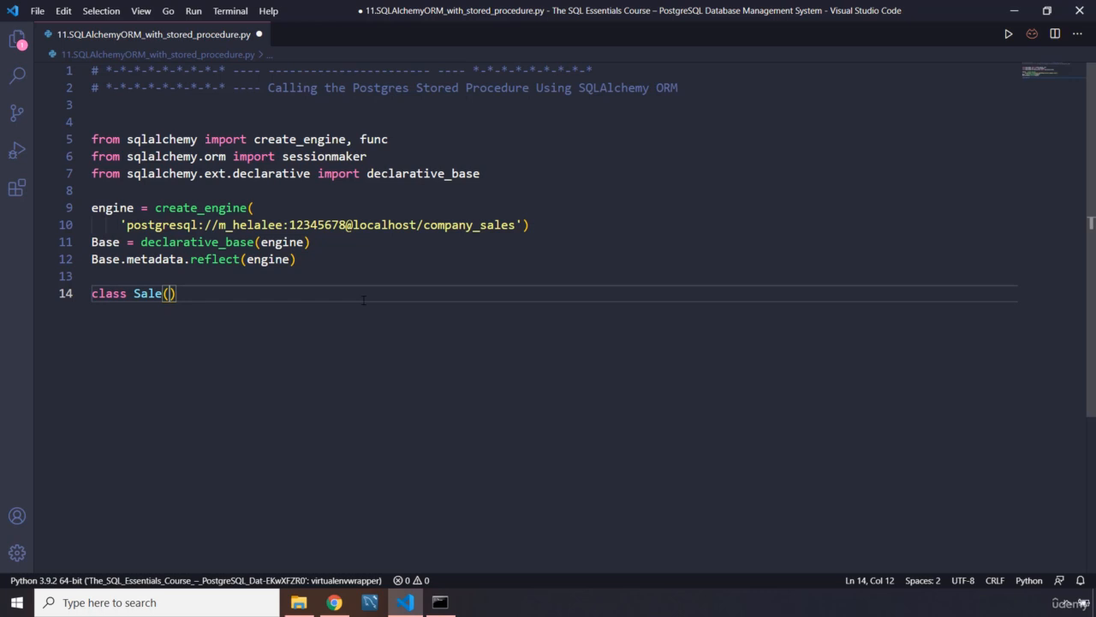
pyautogui.write('base')
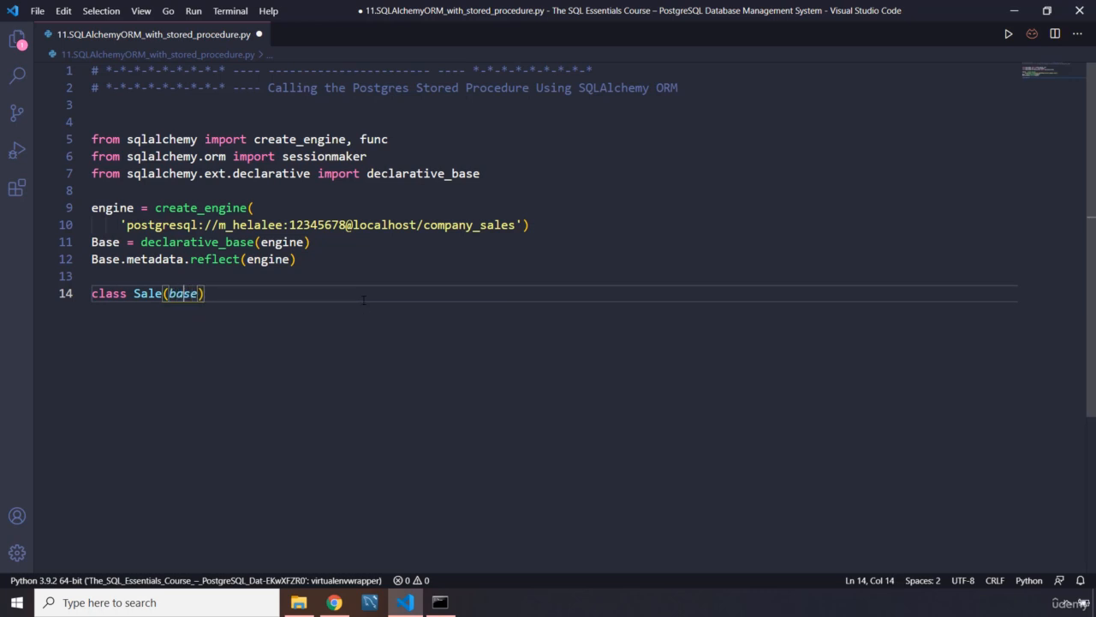
pyautogui.write('Base')
pyautogui.write('__ta')
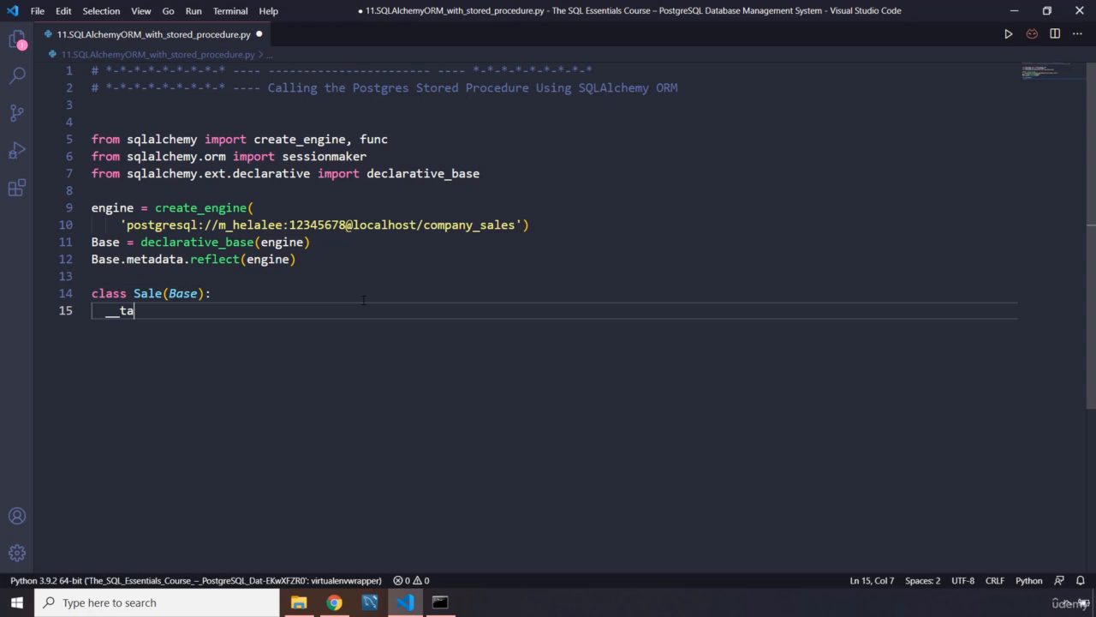
pyautogui.write('ble')
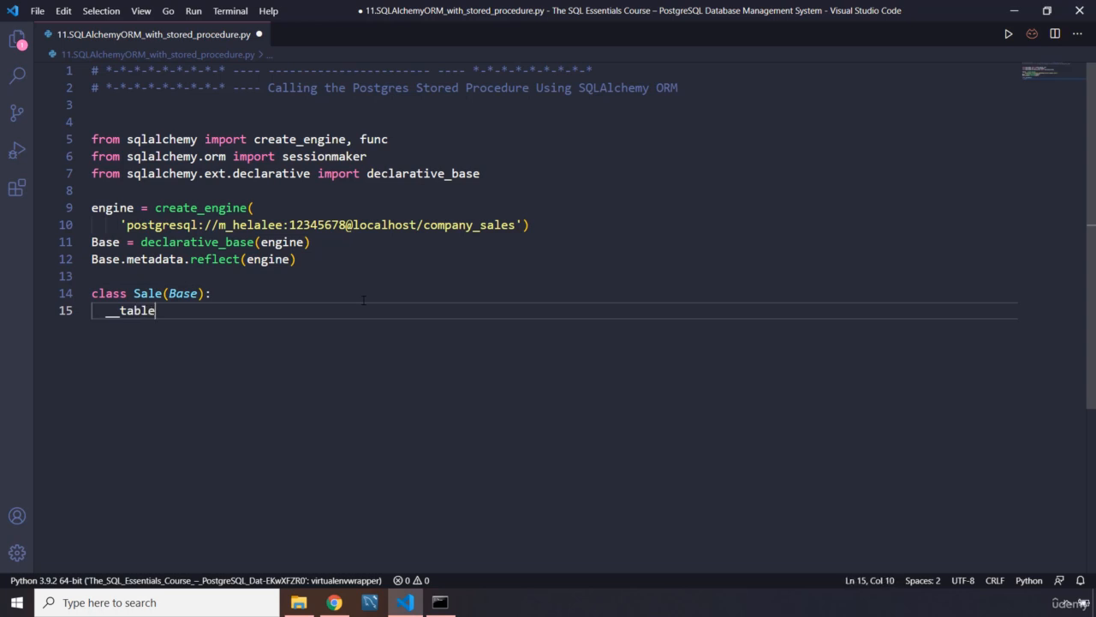
pyautogui.write('_')
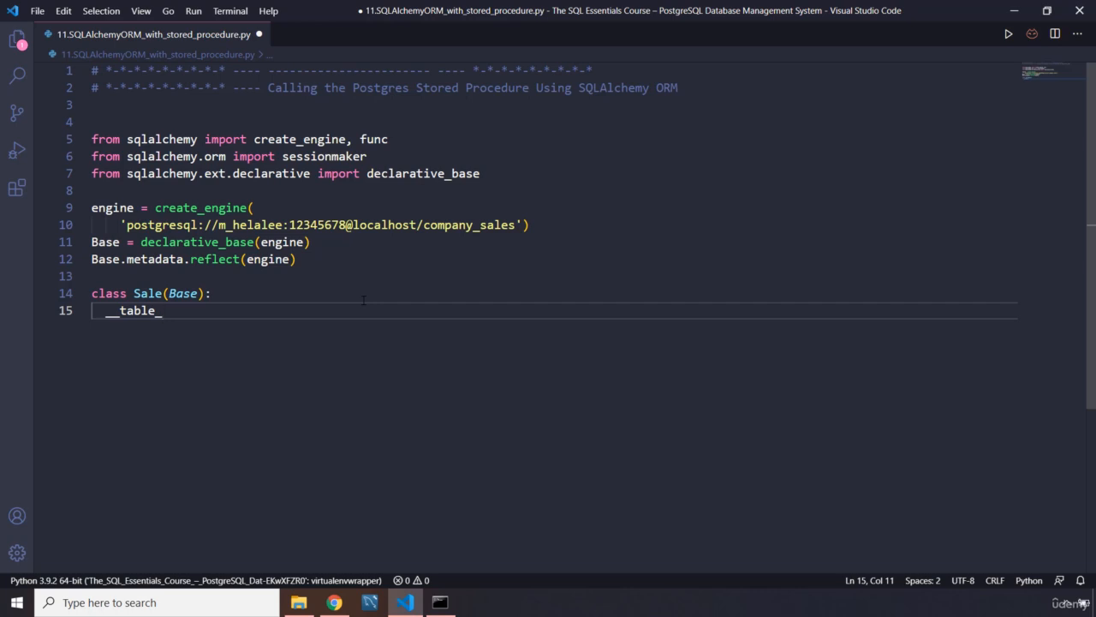
# Step: Set __table__ = Base.metadata.tables['sale'] and start a new line inside the class
pyautogui.scroll(-3)
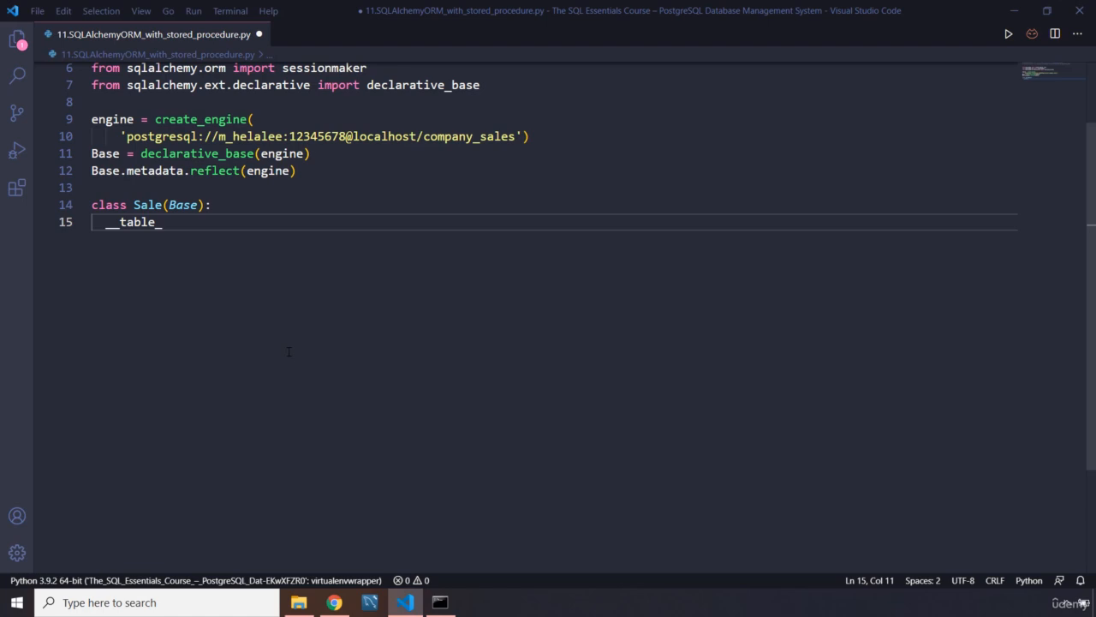
pyautogui.write('_')
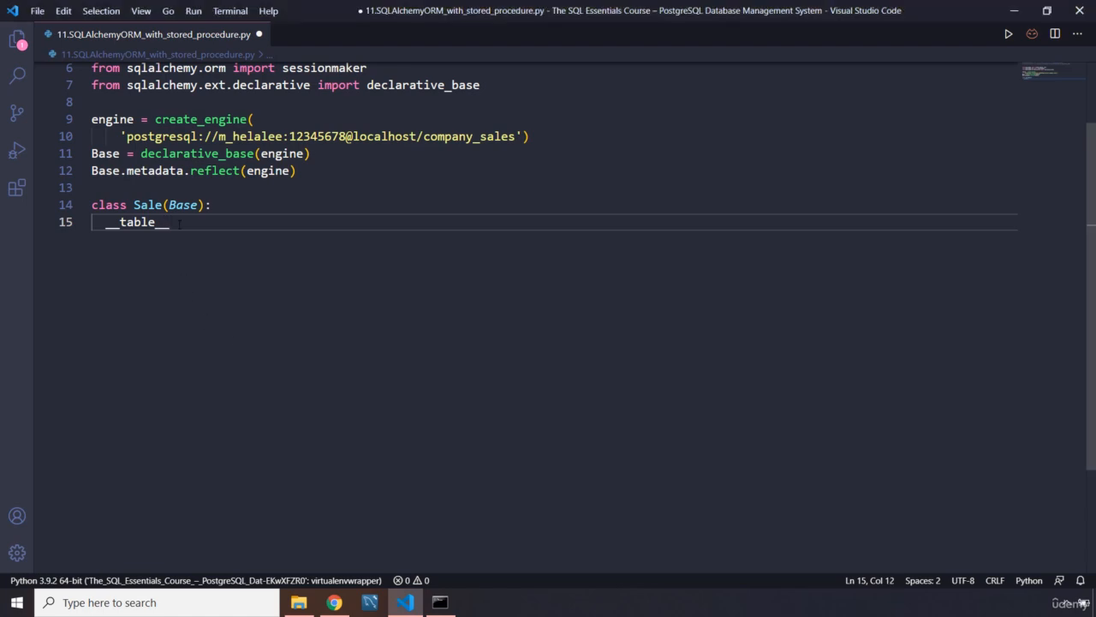
pyautogui.write('= Bas')
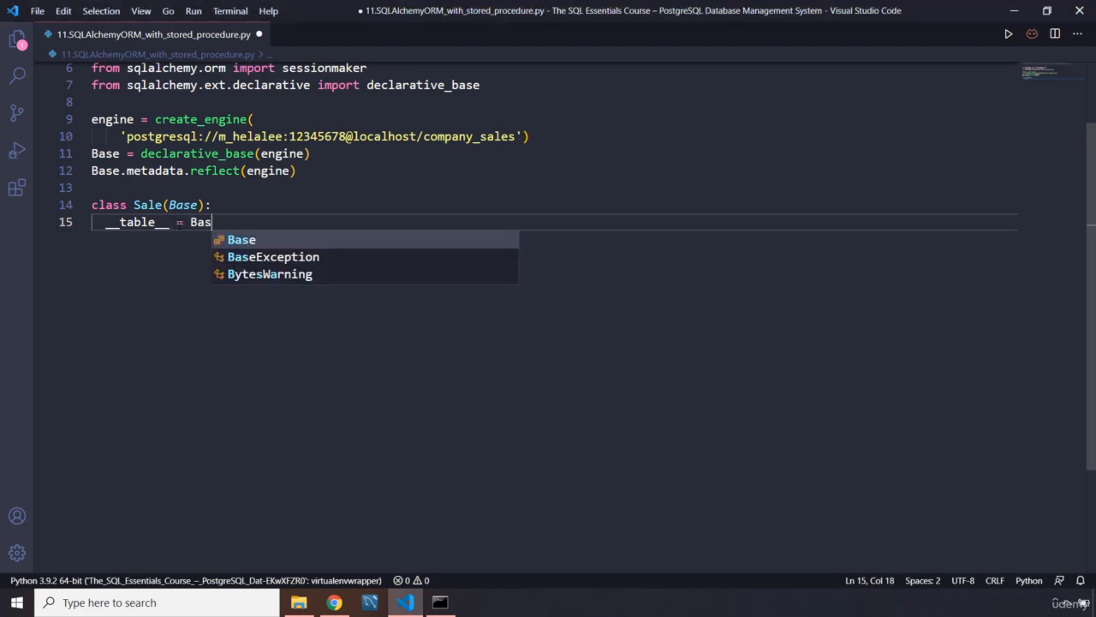
pyautogui.write('e')
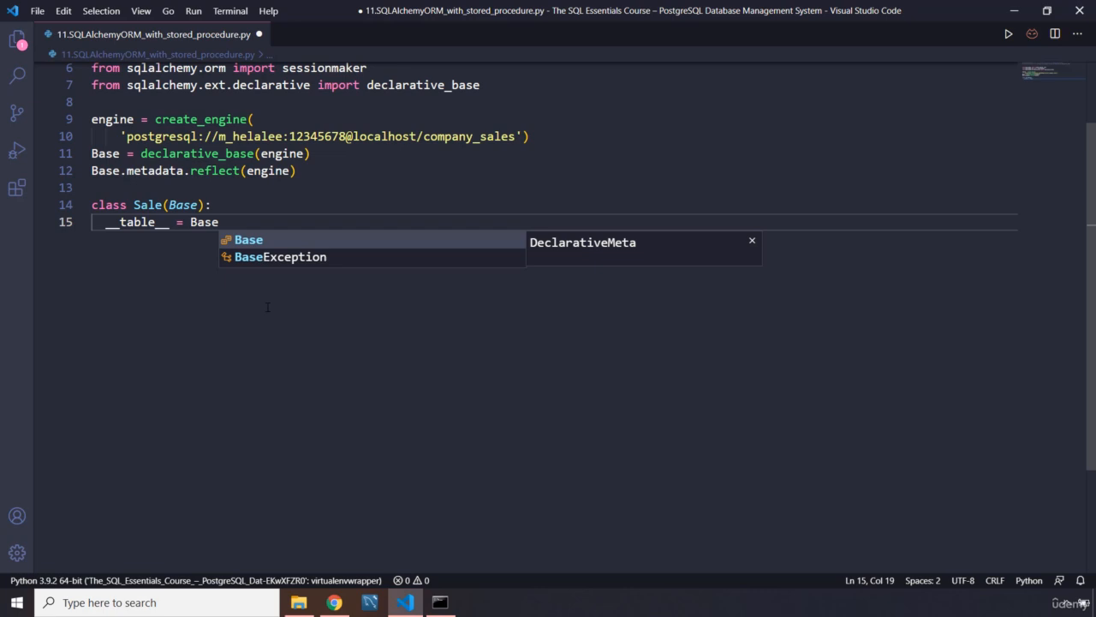
pyautogui.write('.metadata')
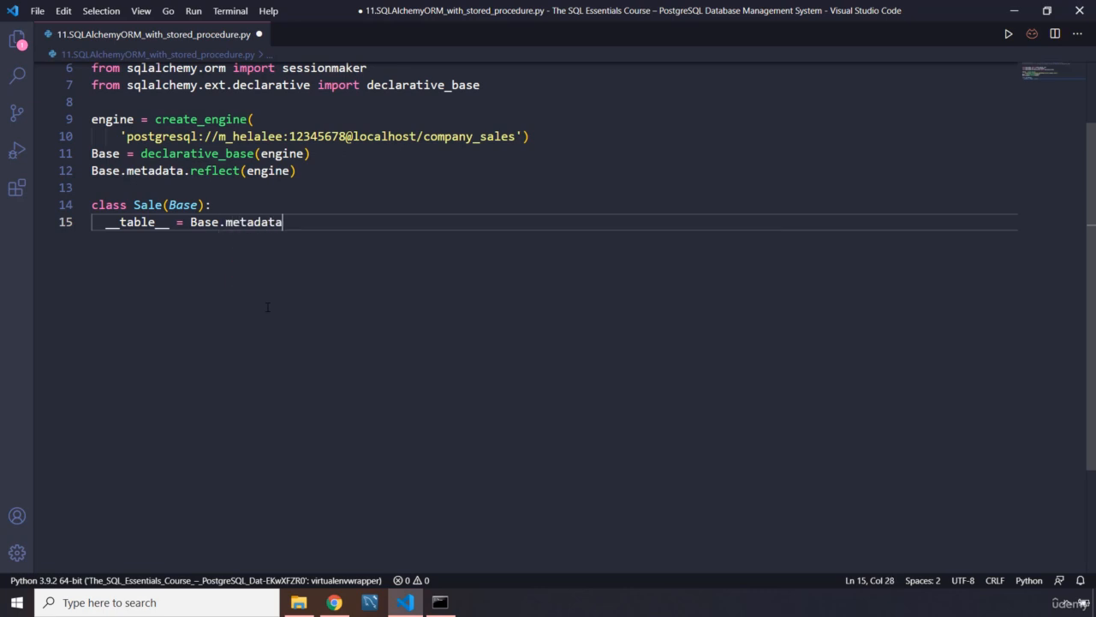
pyautogui.write('.tab')
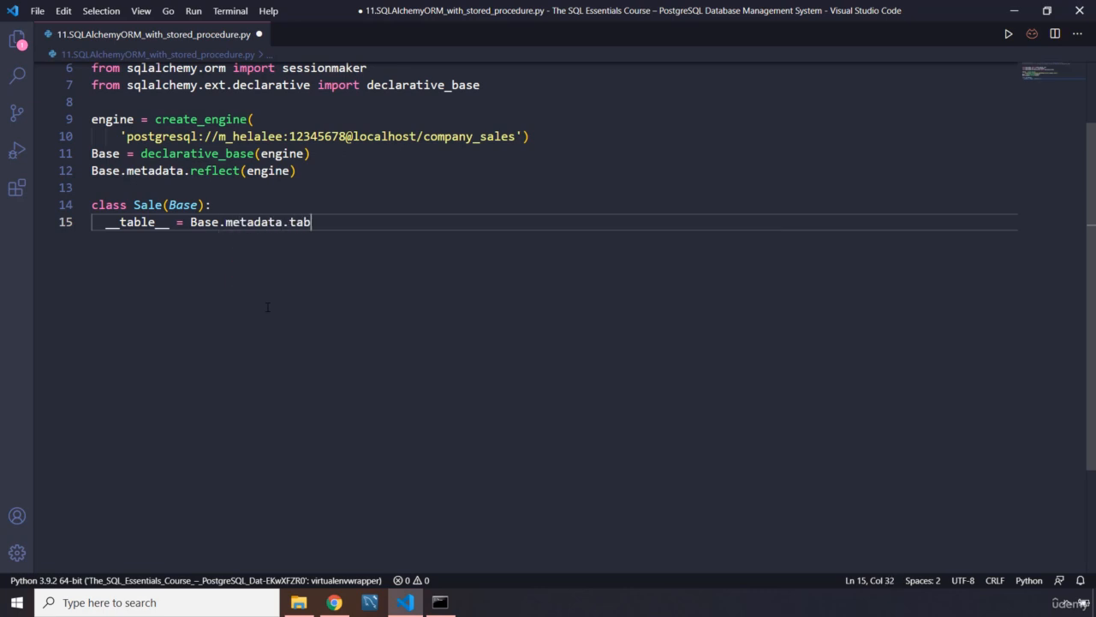
pyautogui.write('les')
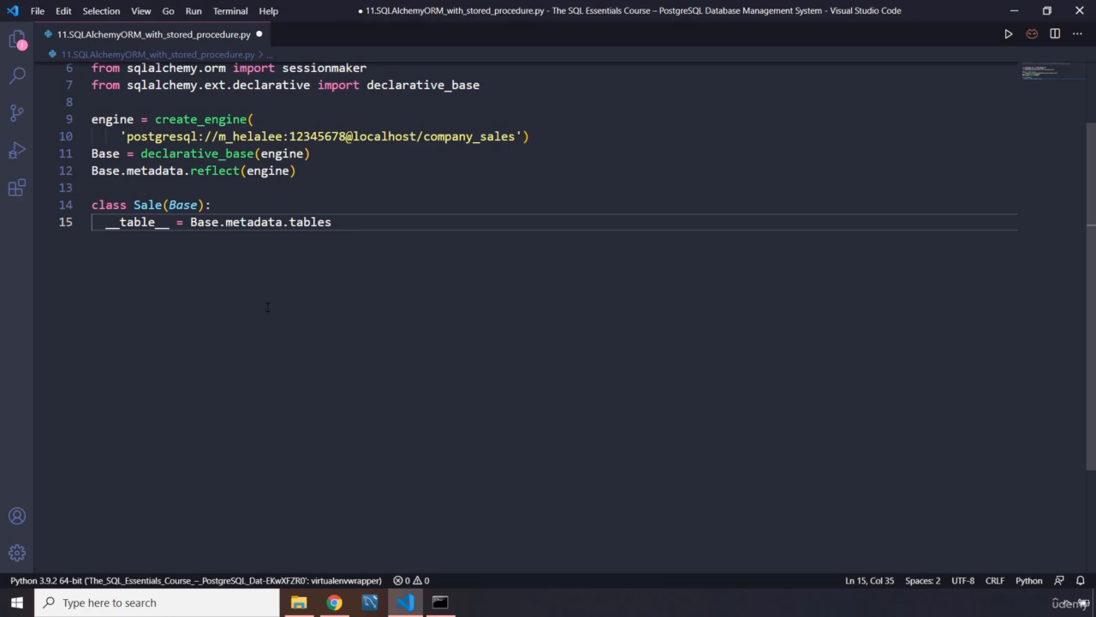
pyautogui.write('[]')
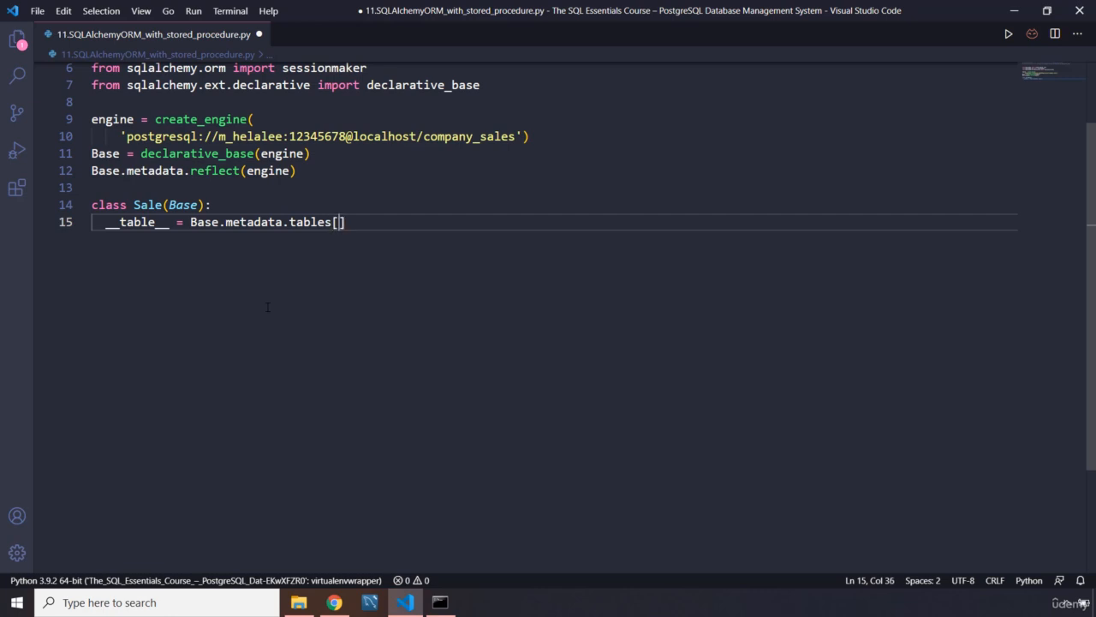
pyautogui.write("'sale'")
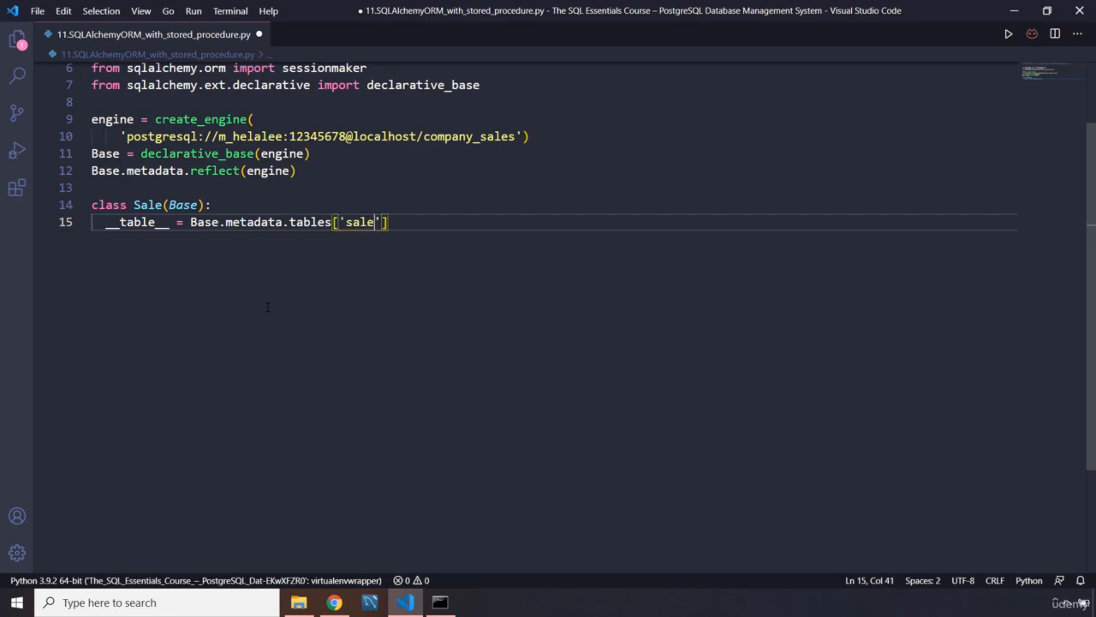
pyautogui.press('Enter')
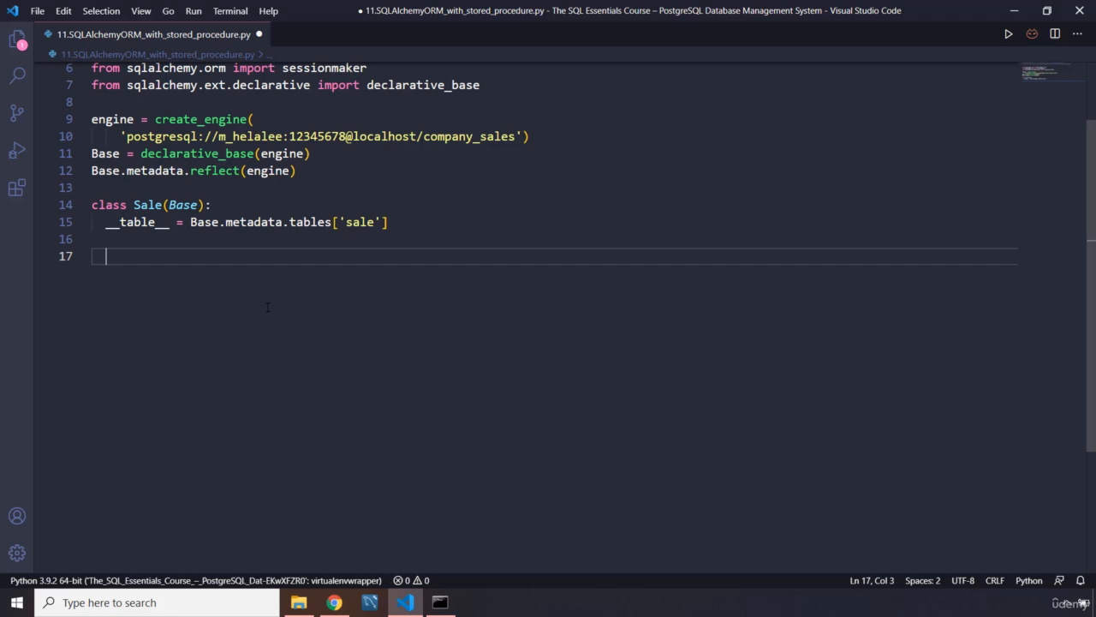
# Step: Define a __repr__(self) method on the Sale class
pyautogui.write('def')
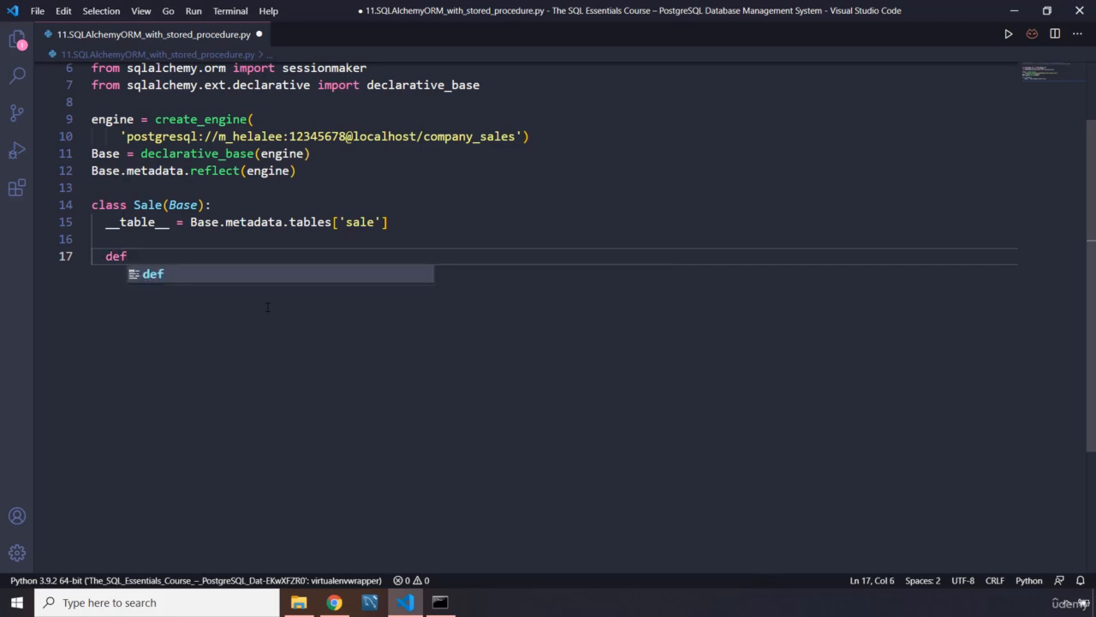
pyautogui.write('__')
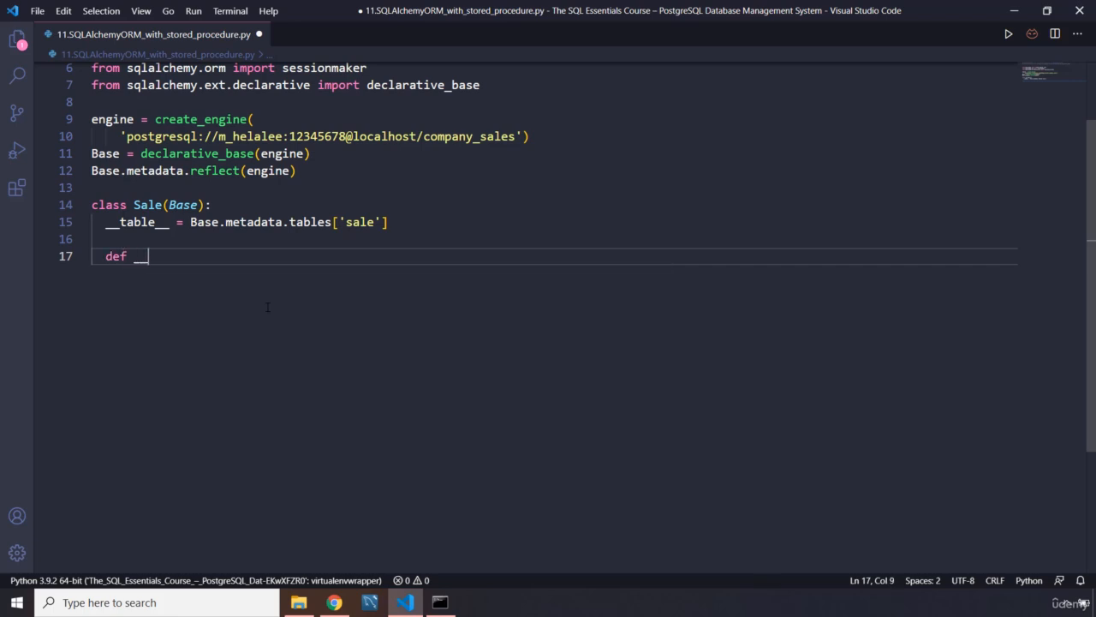
pyautogui.write('__repr__()')
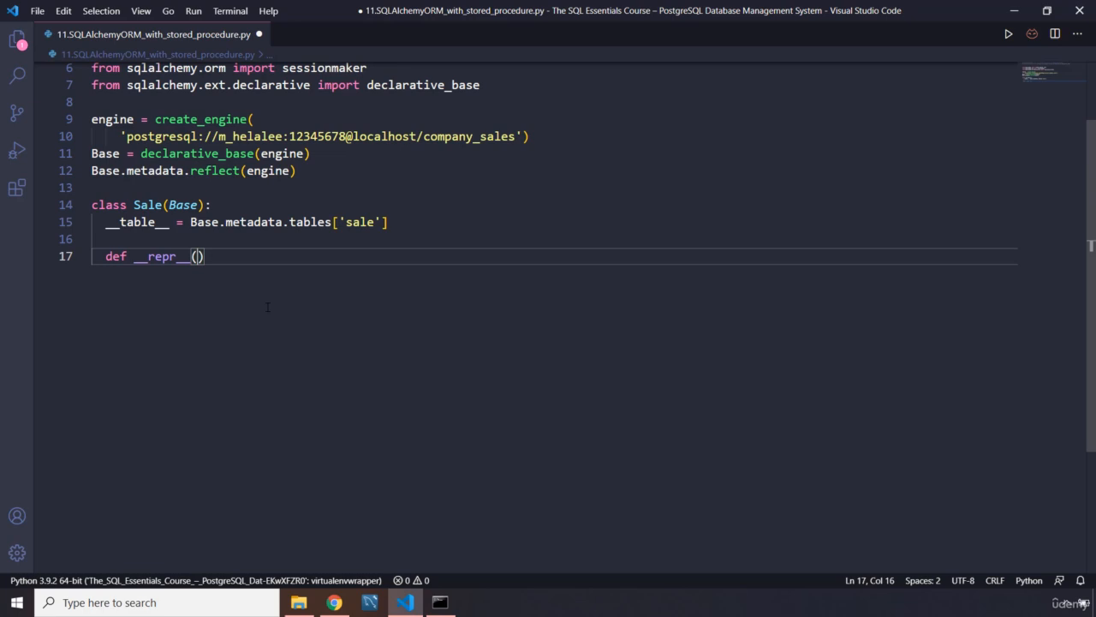
pyautogui.write('self')
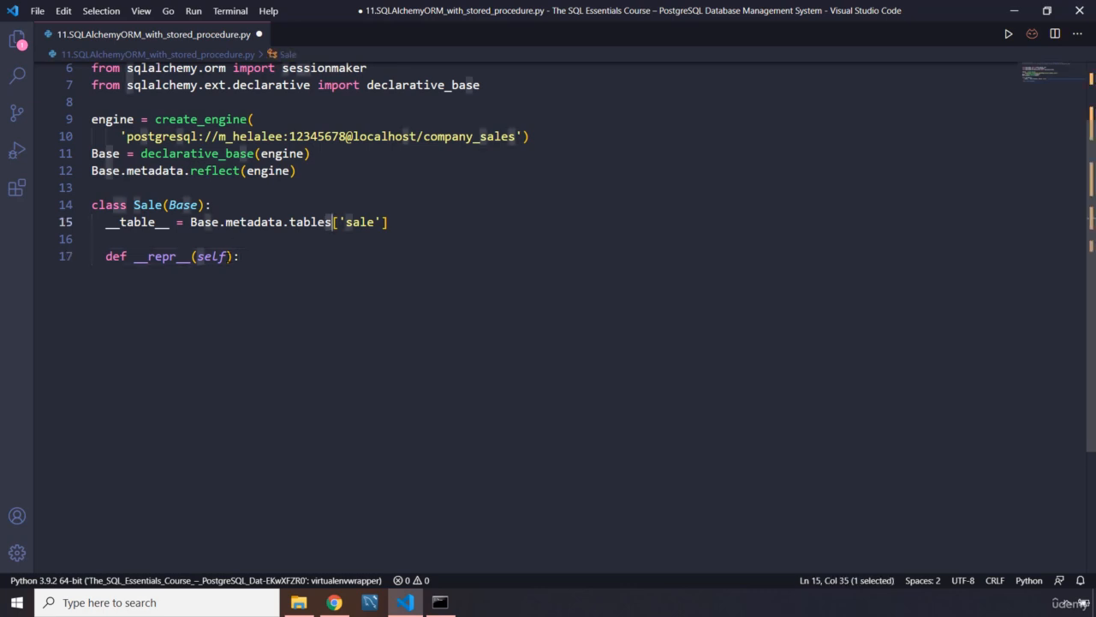
pyautogui.click(243, 257)
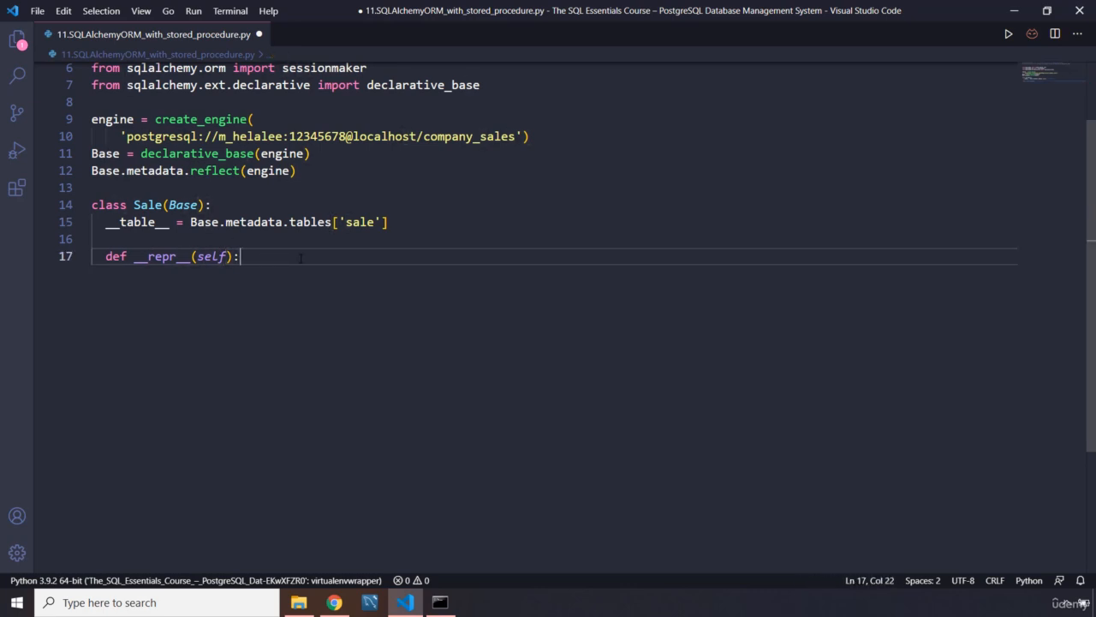
# Step: Begin the return value as the triple-quoted string '''<Sale()>
pyautogui.write('reut')
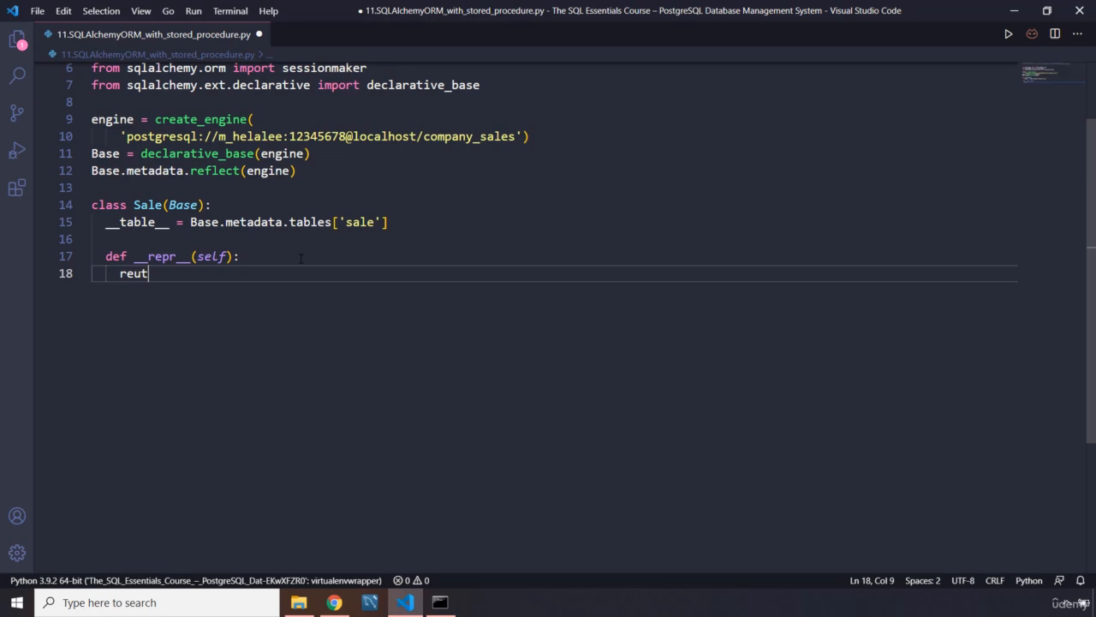
pyautogui.press('Backspace')
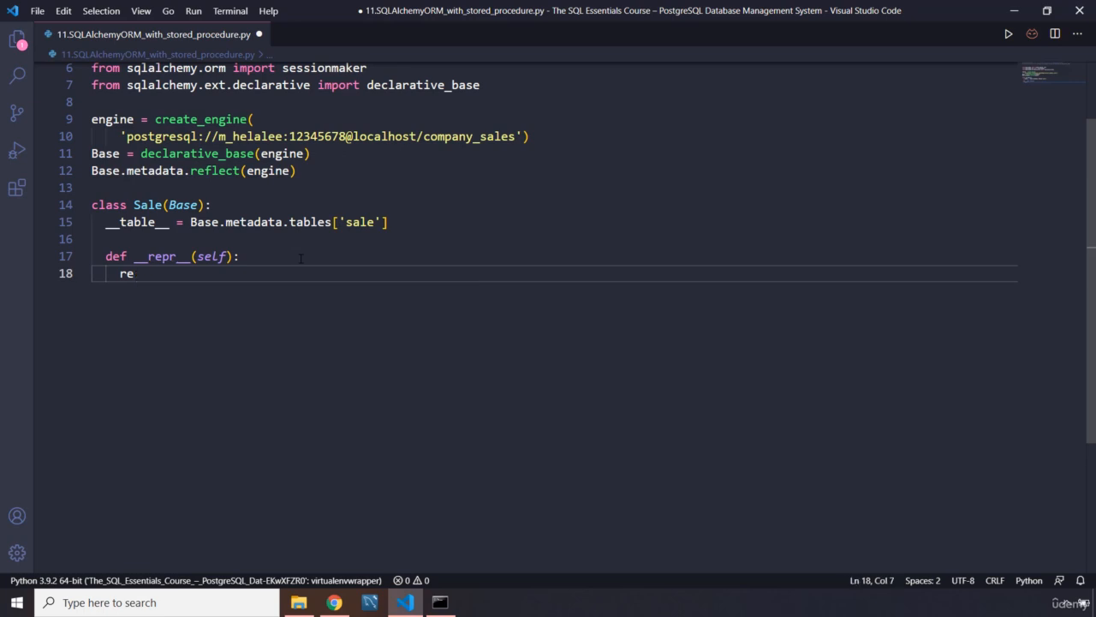
pyautogui.write('turn')
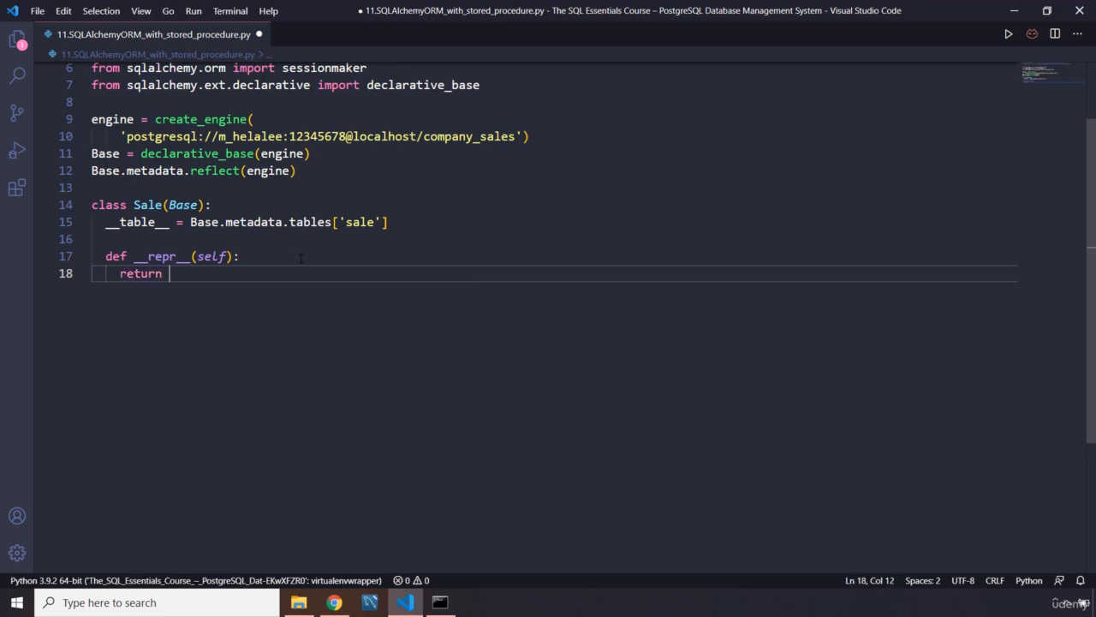
pyautogui.write("'''")
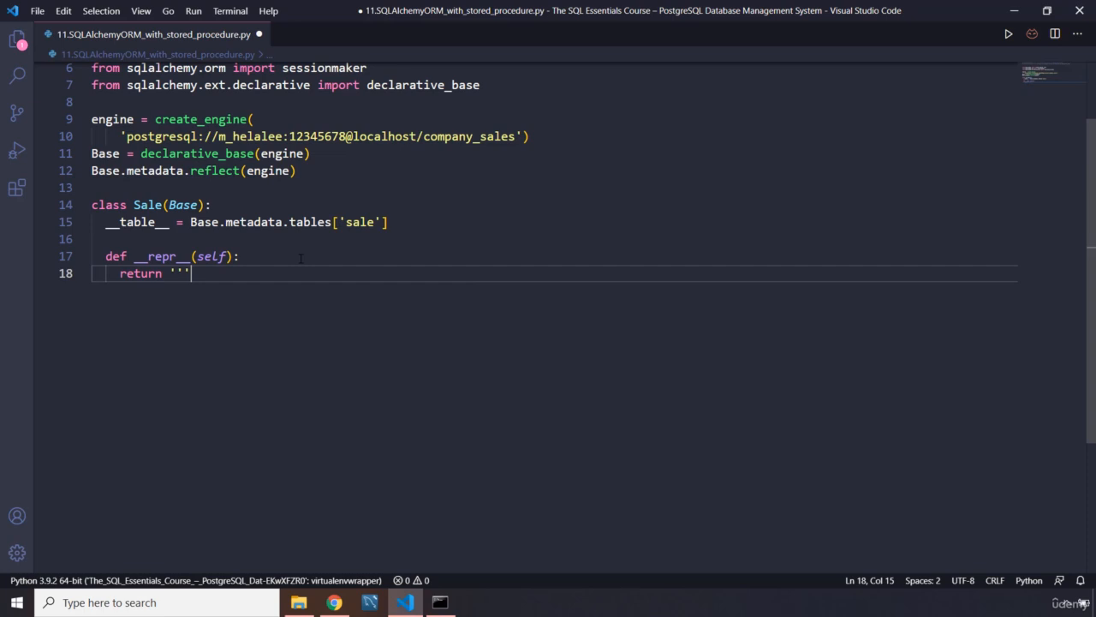
pyautogui.write('<>')
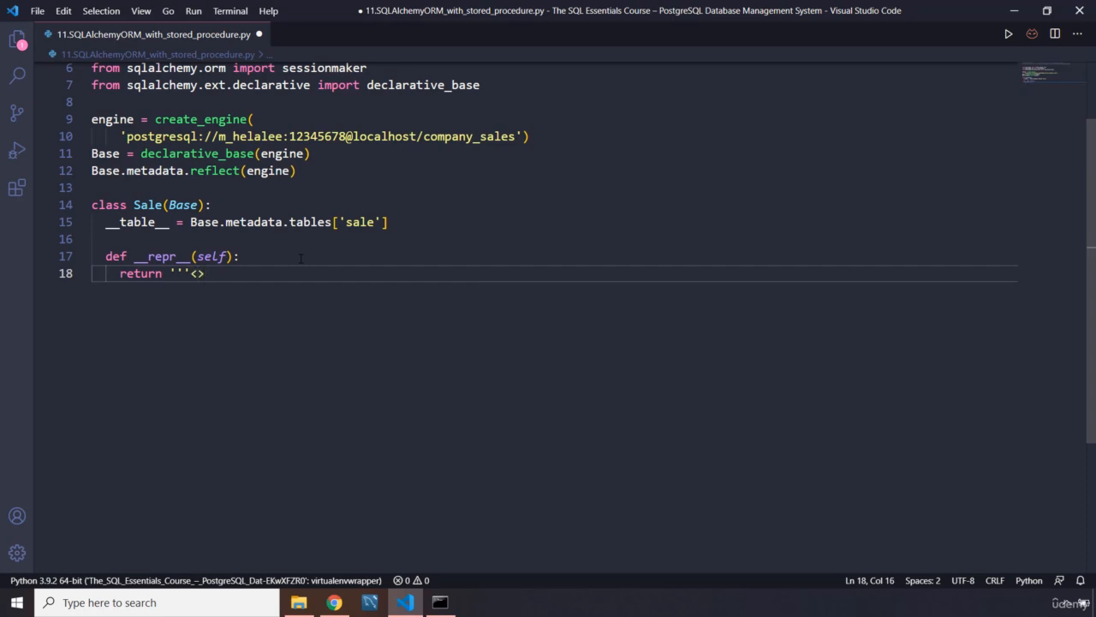
pyautogui.write('Sale')
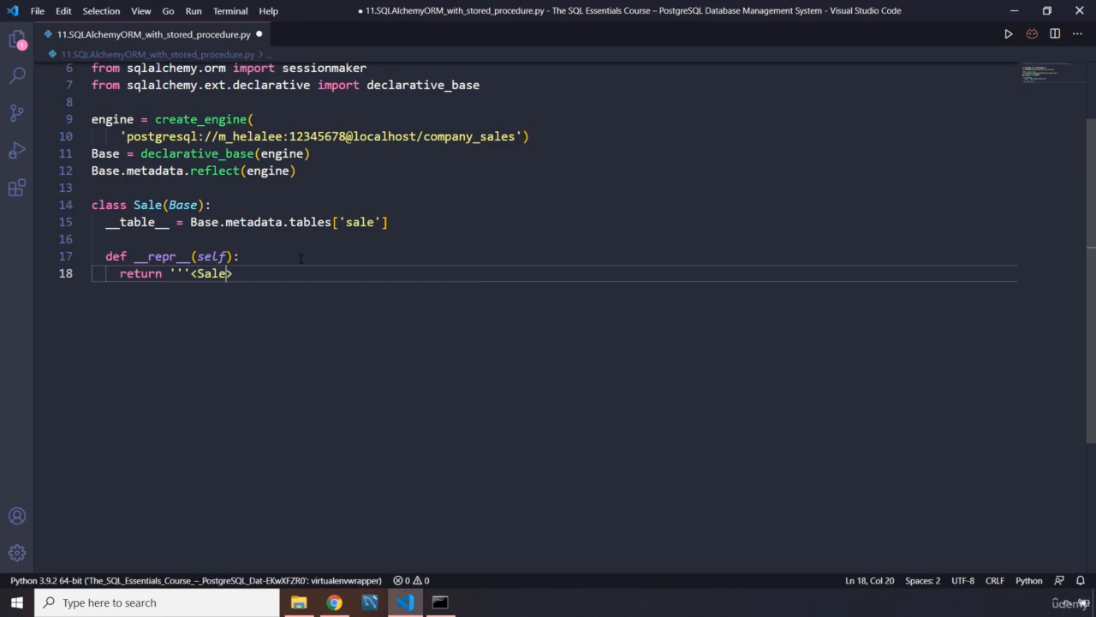
pyautogui.write('()')
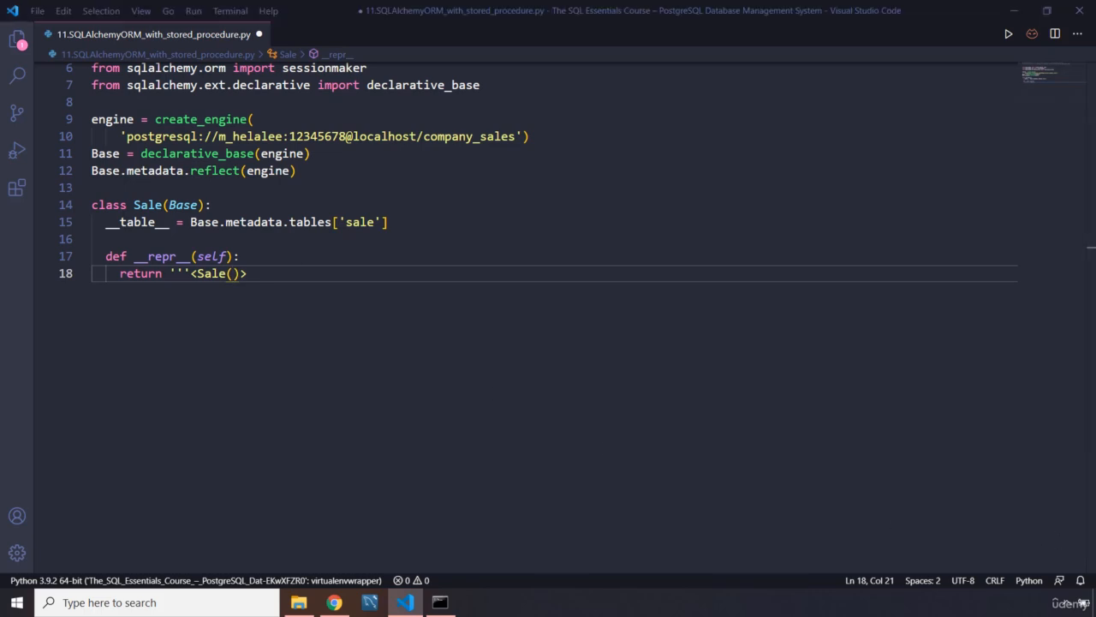
pyautogui.moveTo(1004, 384)
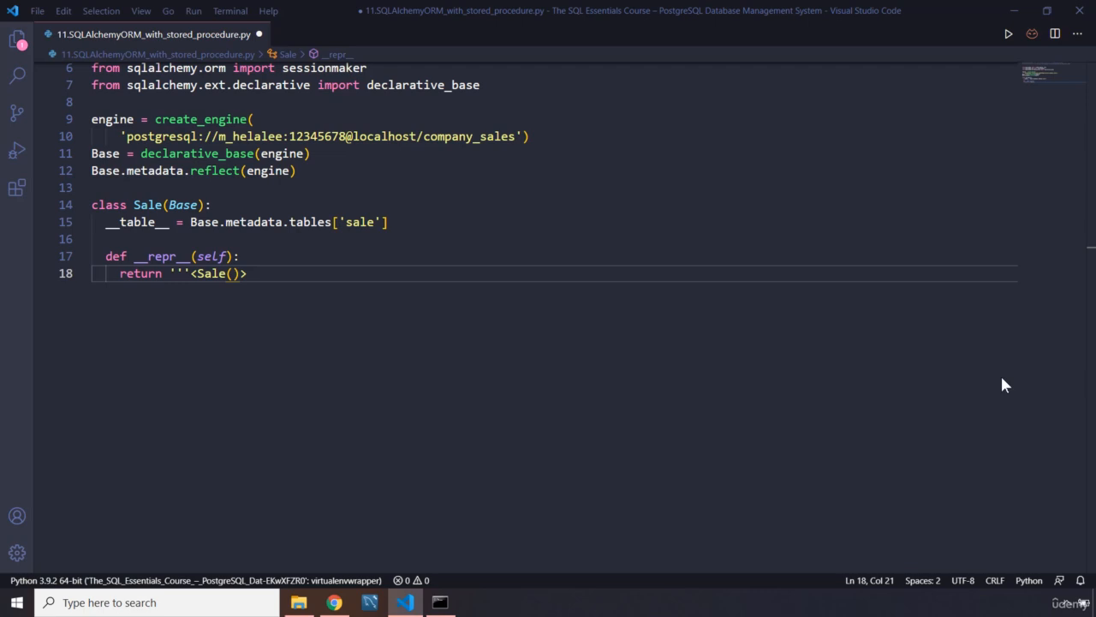
# Step: List order_num, order_type, cust_name, prod_name, quantity and order_total placeholders {0}-{5} and close the string
pyautogui.write("order_num='{0}',")
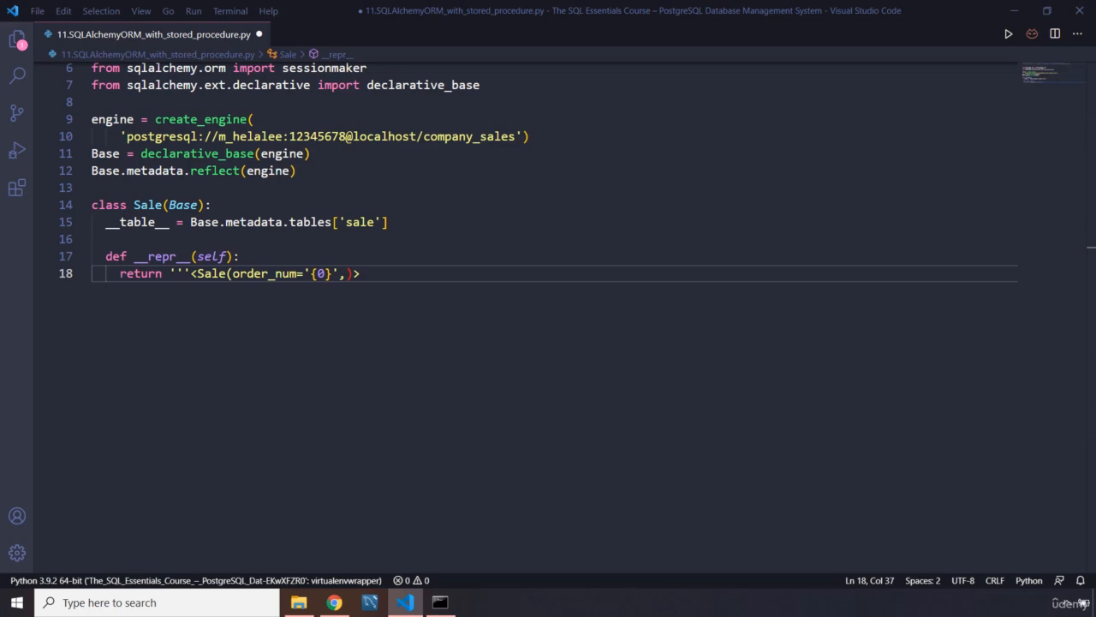
pyautogui.moveTo(528, 353)
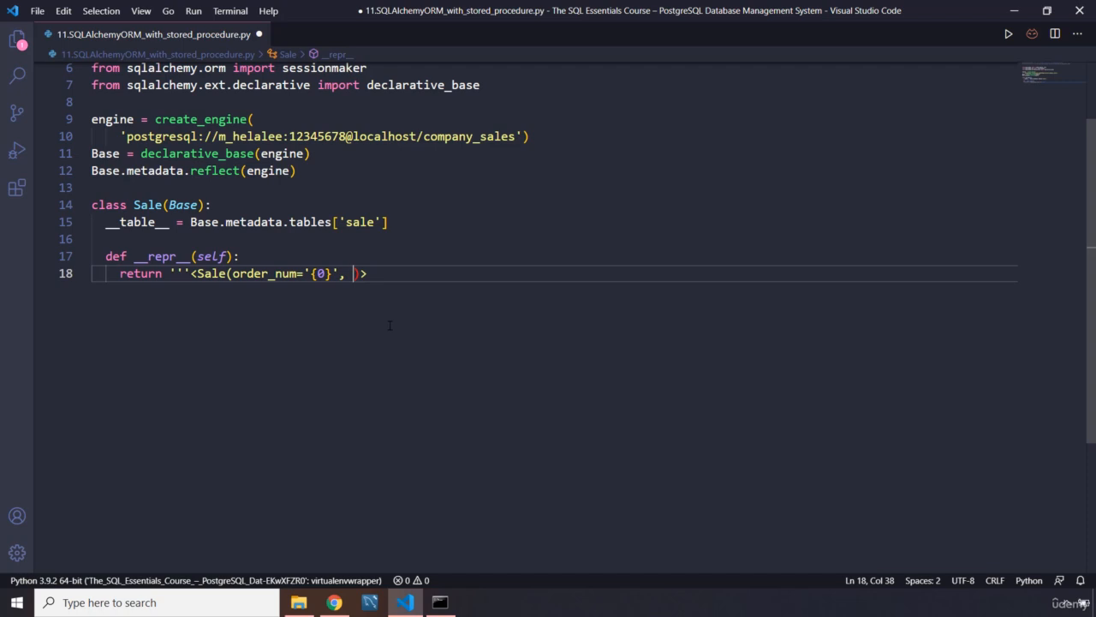
pyautogui.write("order_type='{1}',")
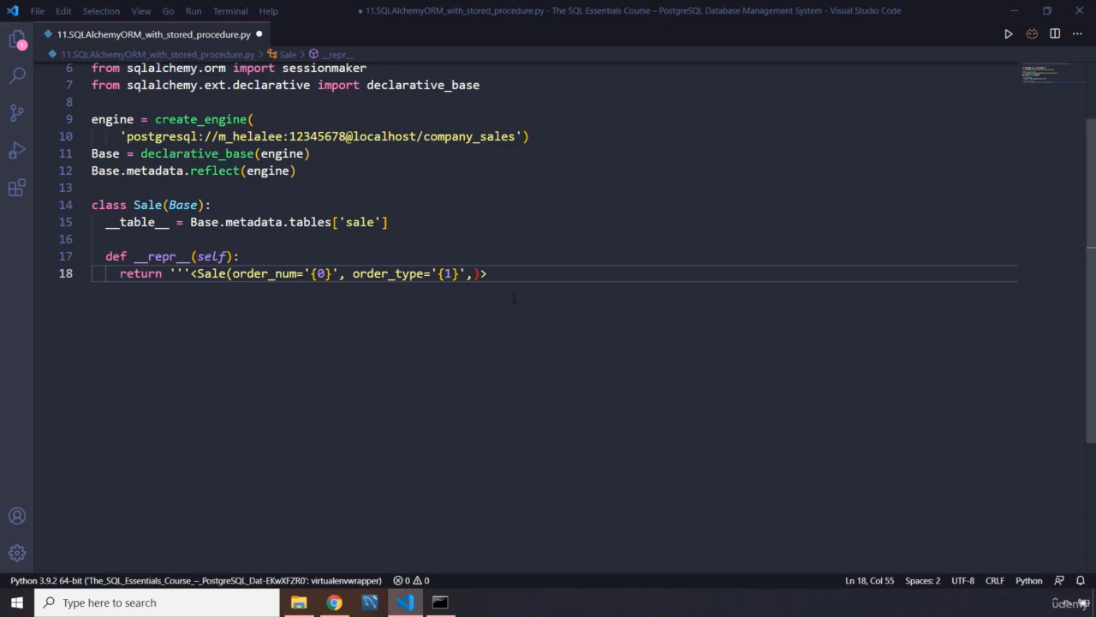
pyautogui.write("cust_name='{2}',prod_name='{3}', quantity='{4}',")
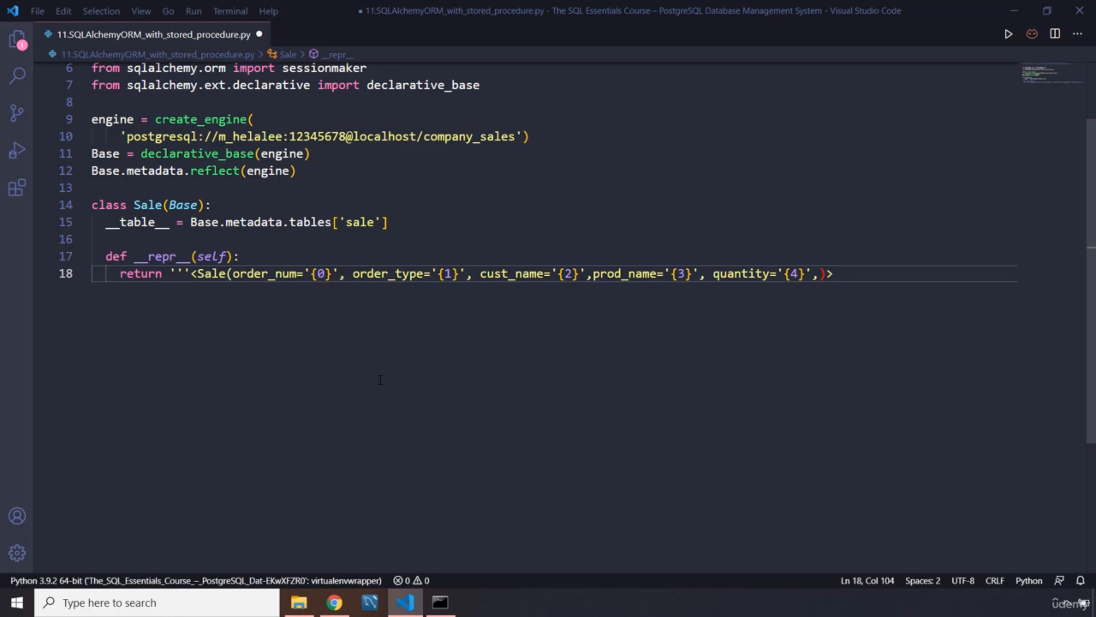
pyautogui.write("order_total='{5}'")
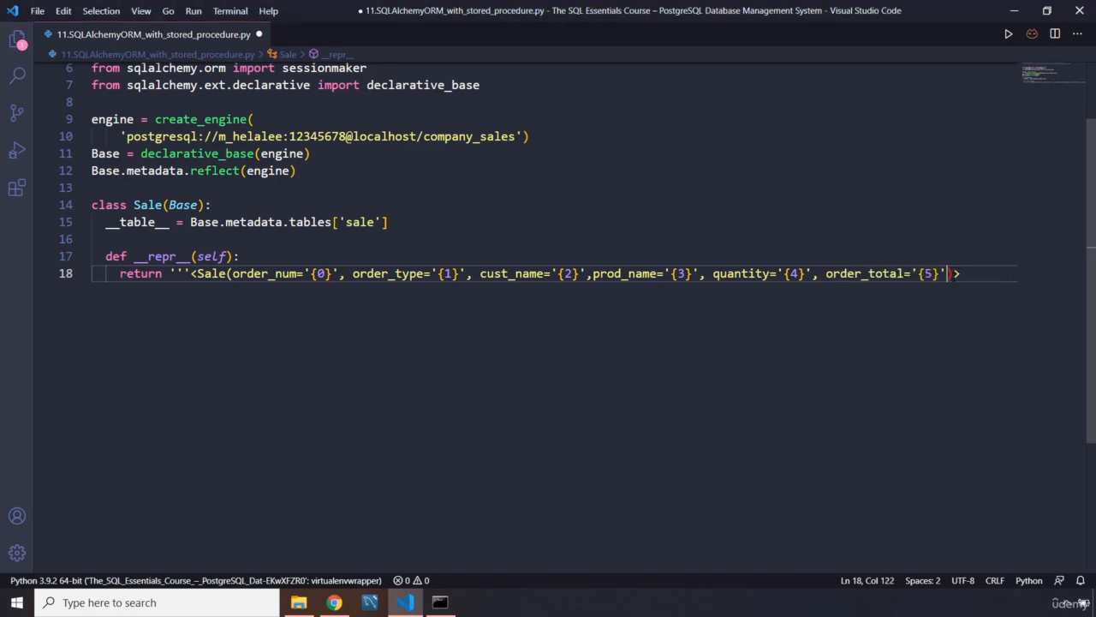
pyautogui.write('}')
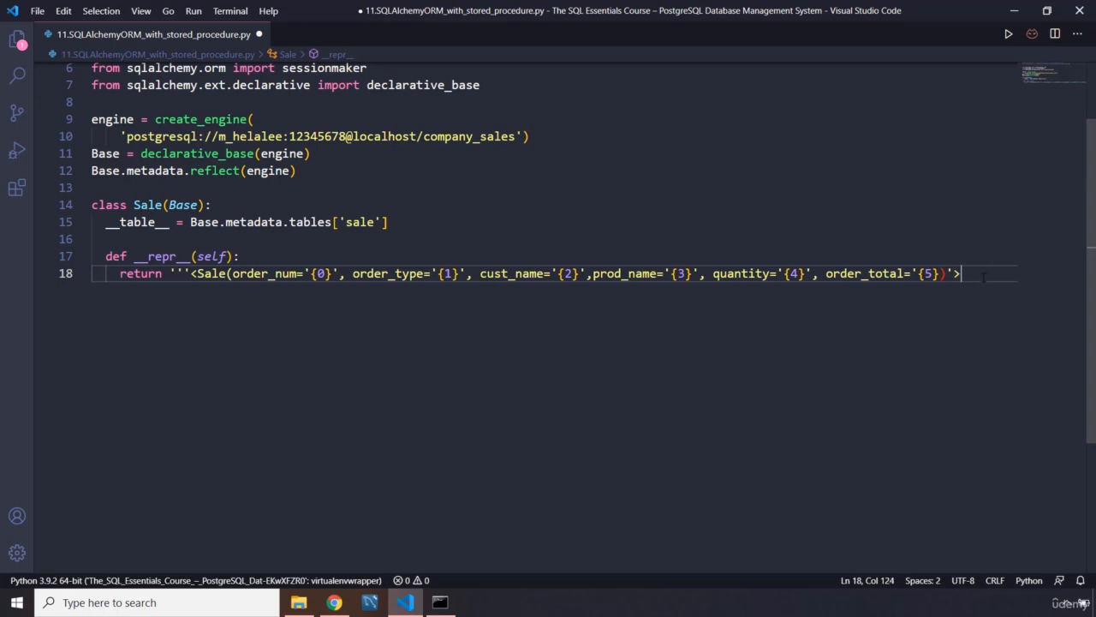
pyautogui.write("'''")
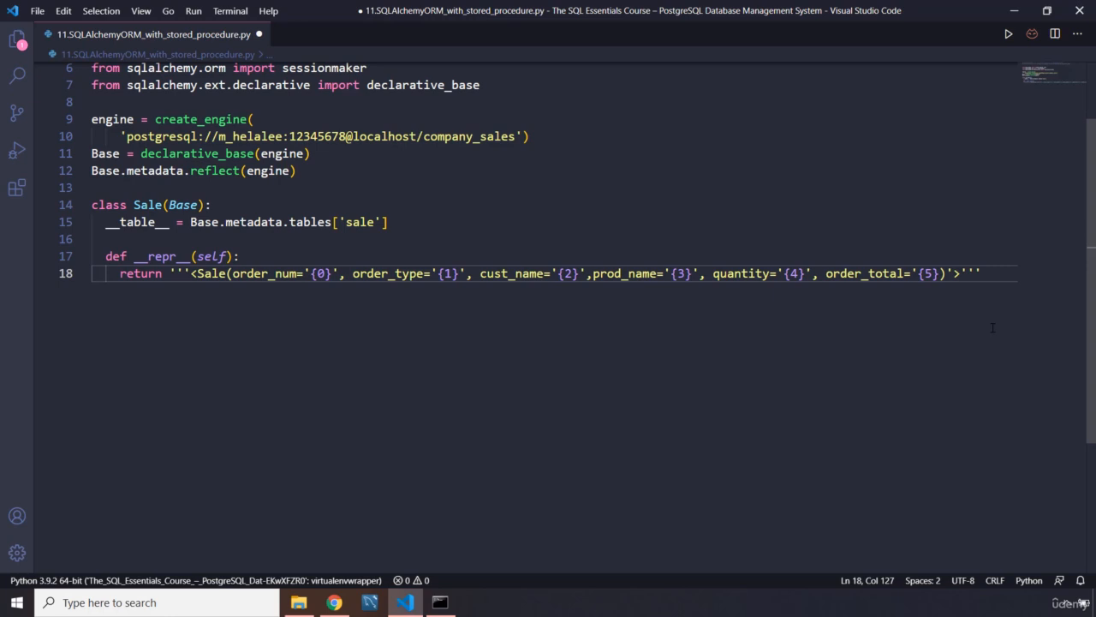
pyautogui.click(233, 274)
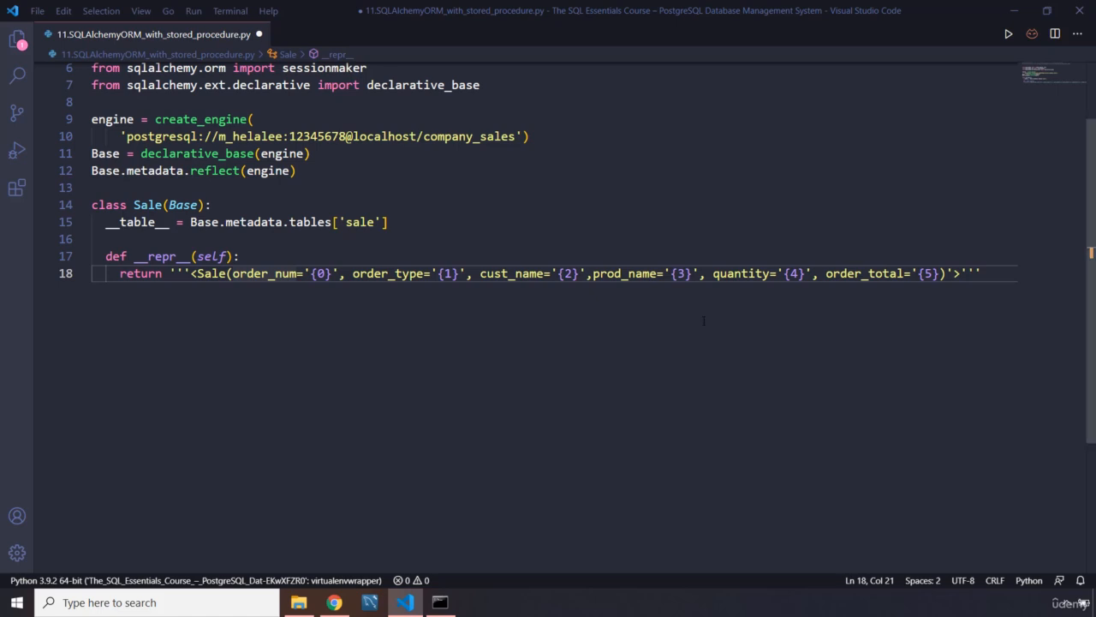
# Step: Chain .format(self.order_num, order_type, cust_name, prod_name, order_total) to the string and save
pyautogui.click(980, 274)
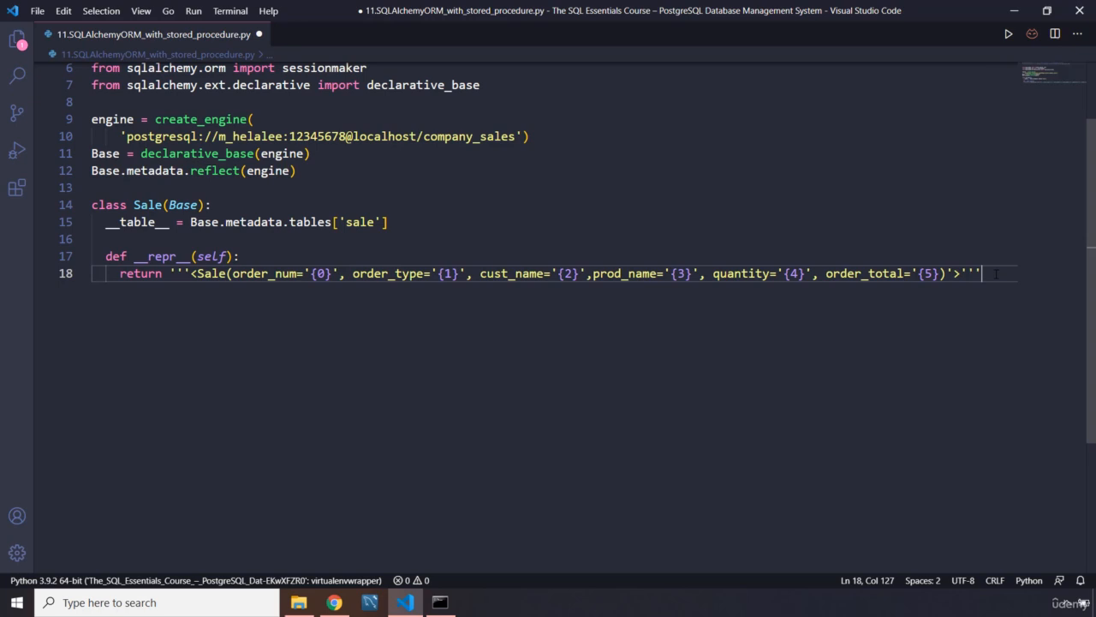
pyautogui.write('.format(')
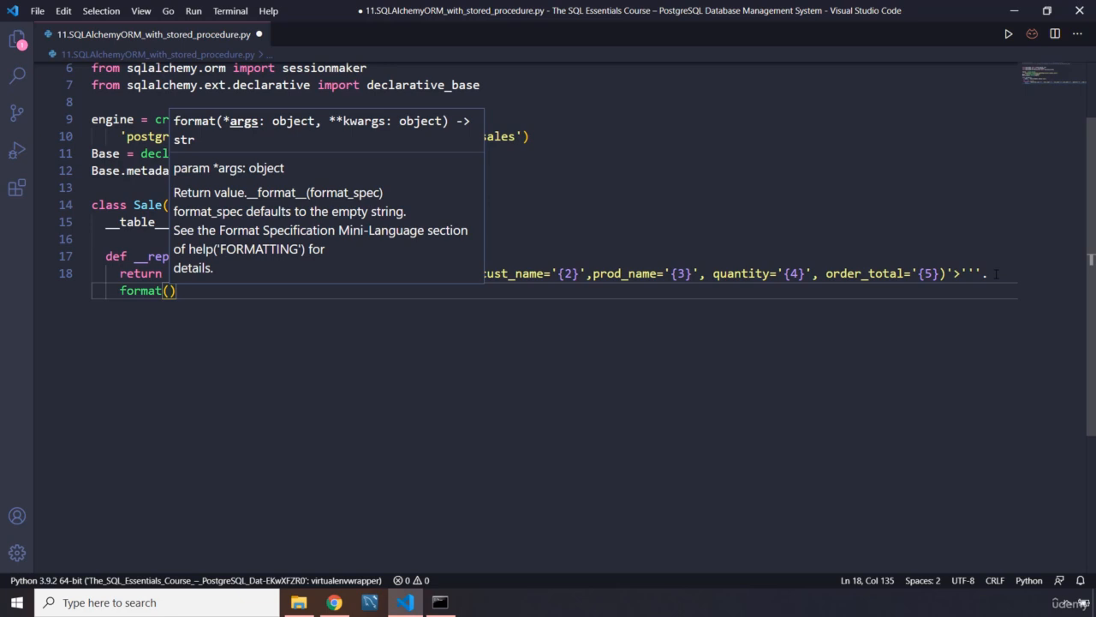
pyautogui.write('self.')
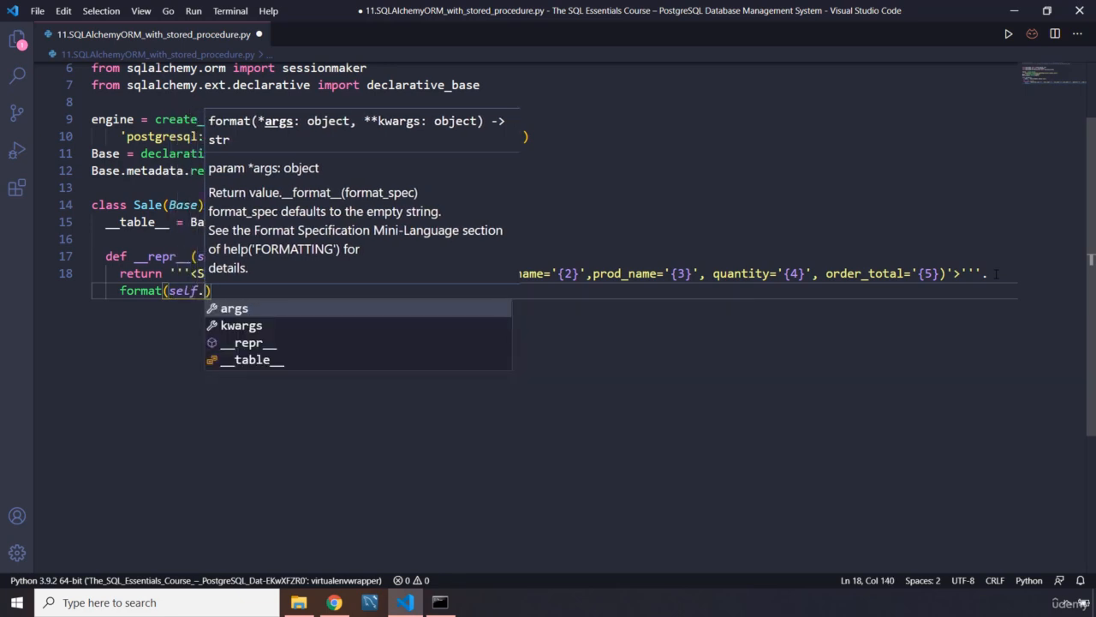
pyautogui.write('order_num,')
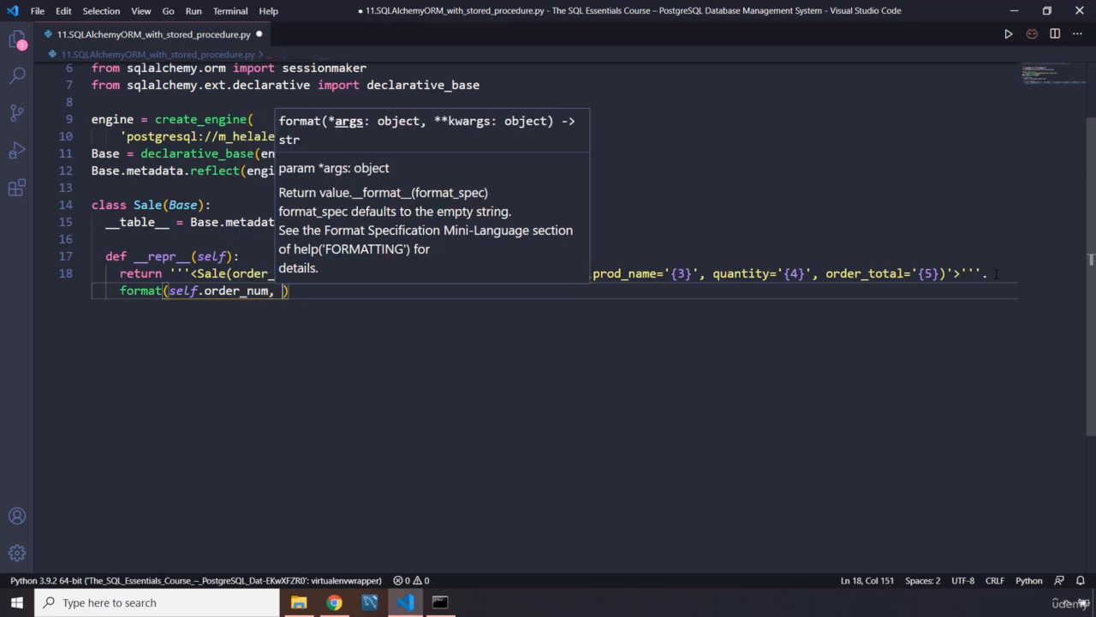
pyautogui.write('self_')
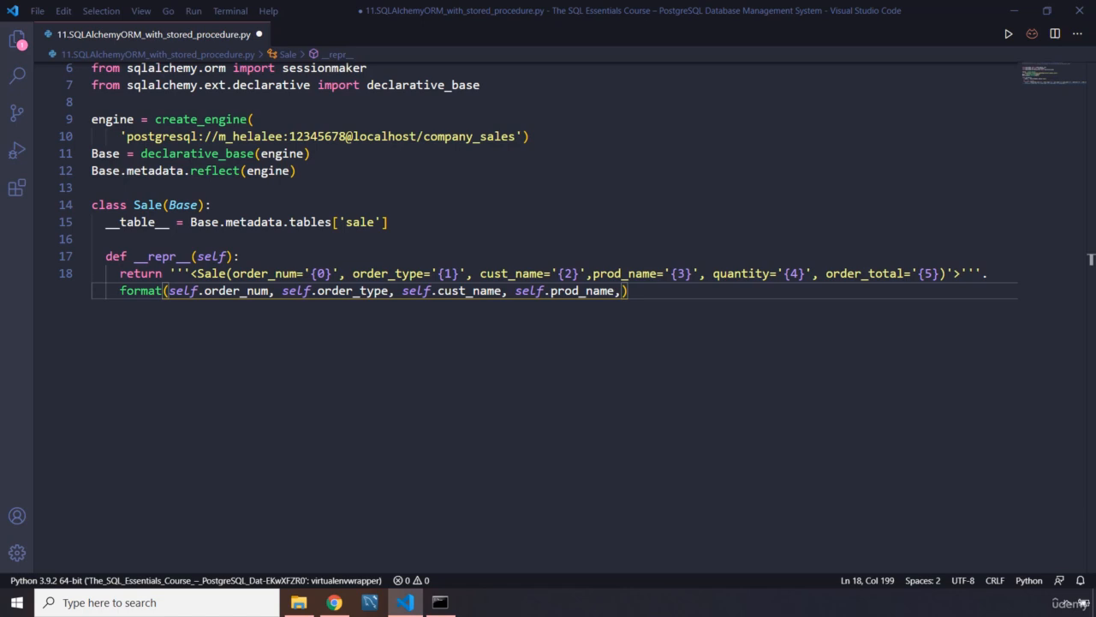
pyautogui.moveTo(620, 290)
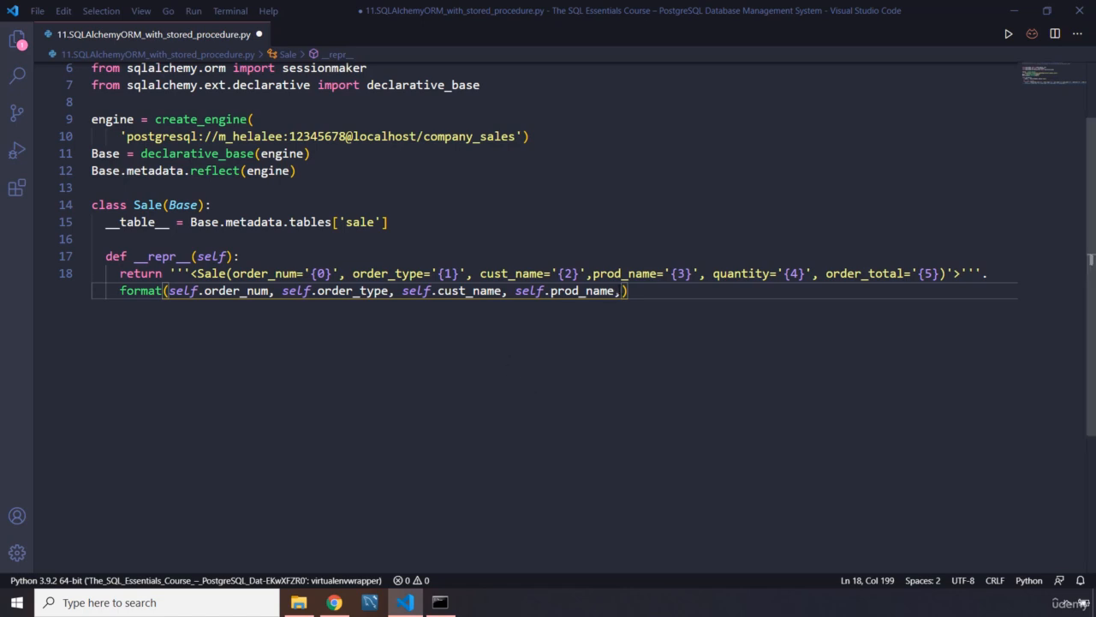
pyautogui.write('self.order_total')
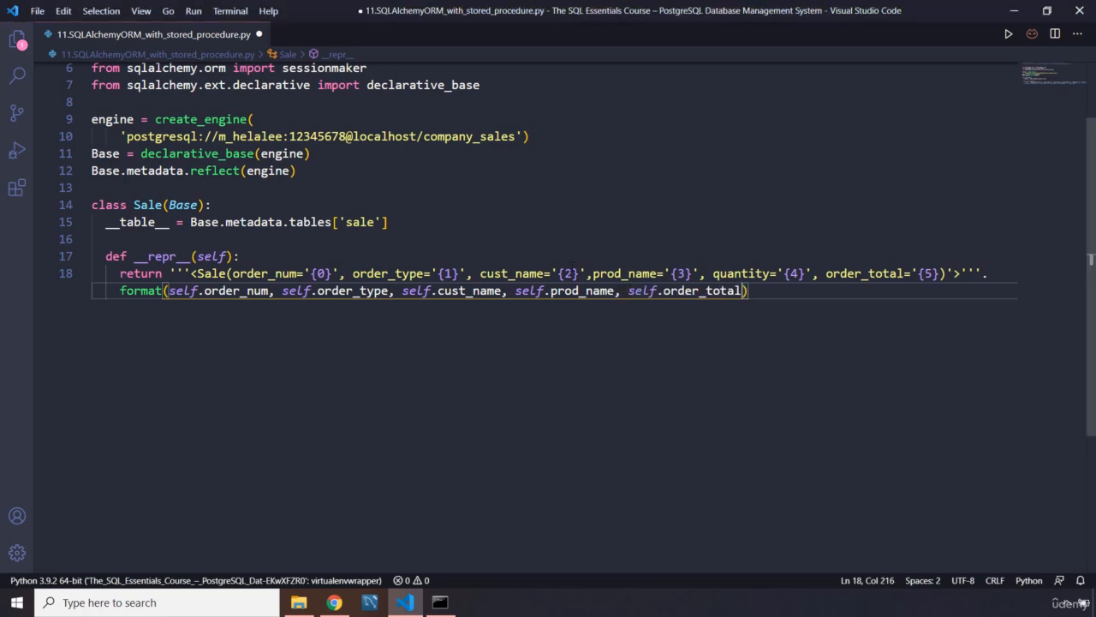
pyautogui.press('ctrl+s')
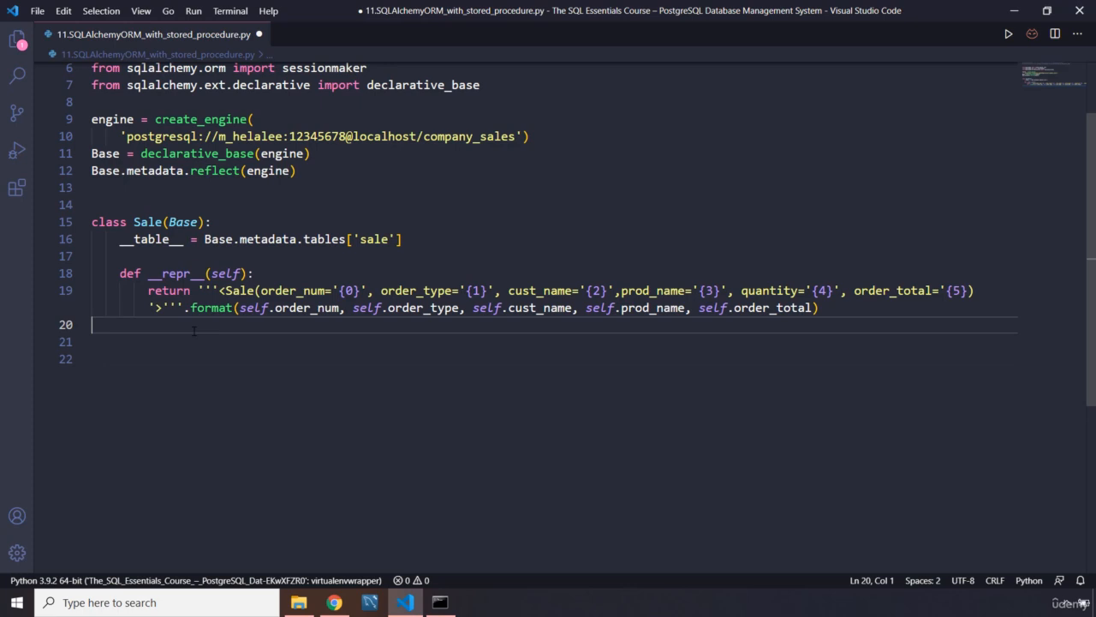
# Step: Add the if __name__ == "__main__": guard at the end of the script
pyautogui.write('if')
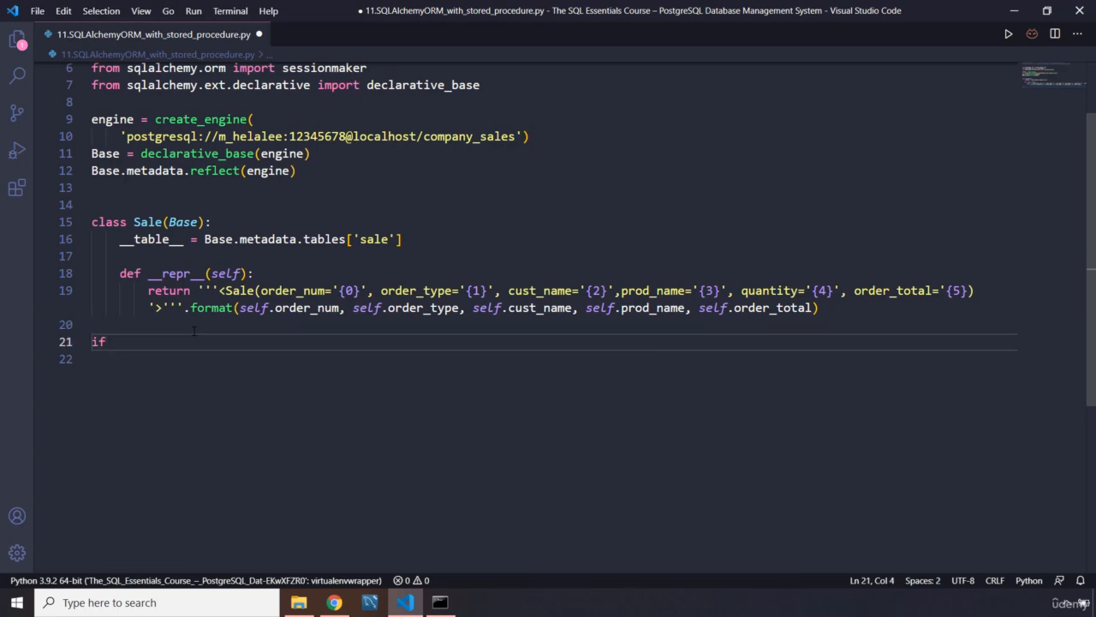
pyautogui.write('__name__')
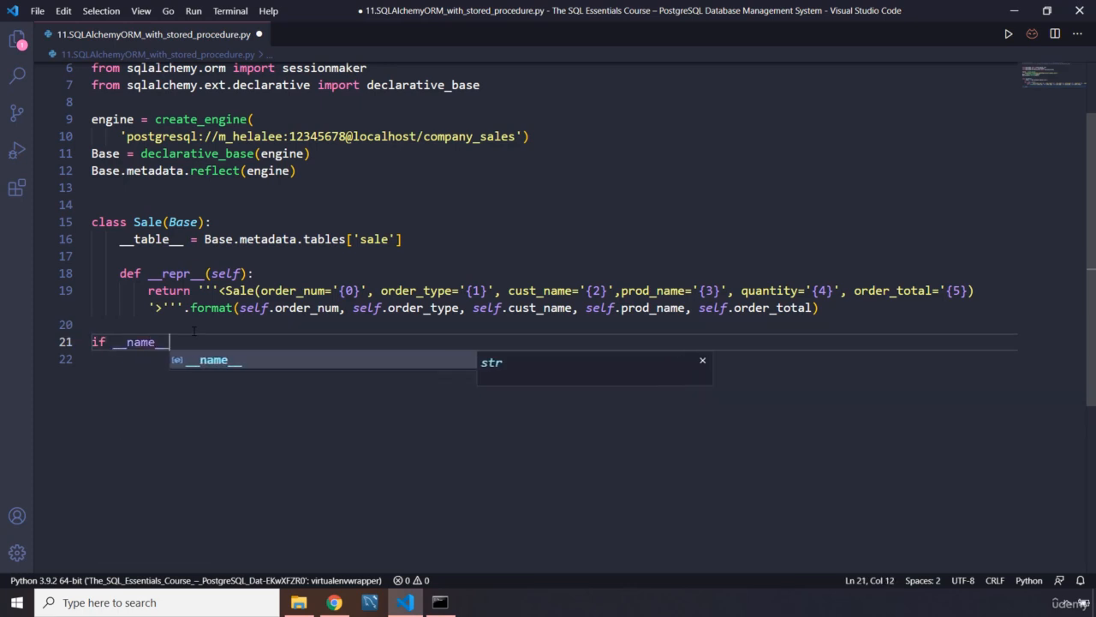
pyautogui.write('==')
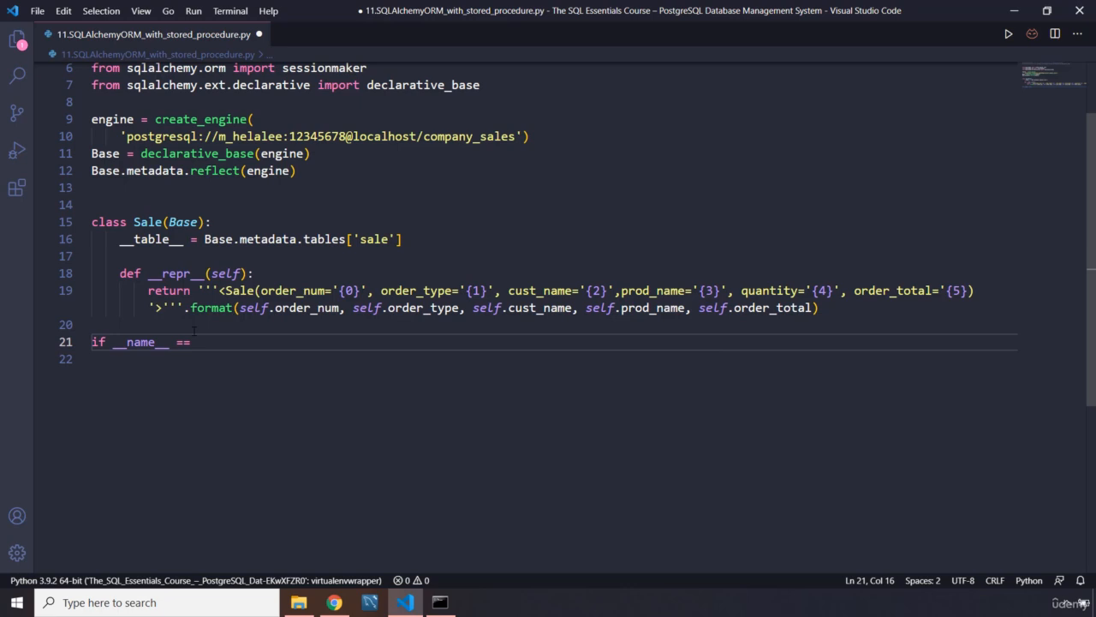
pyautogui.write('"')
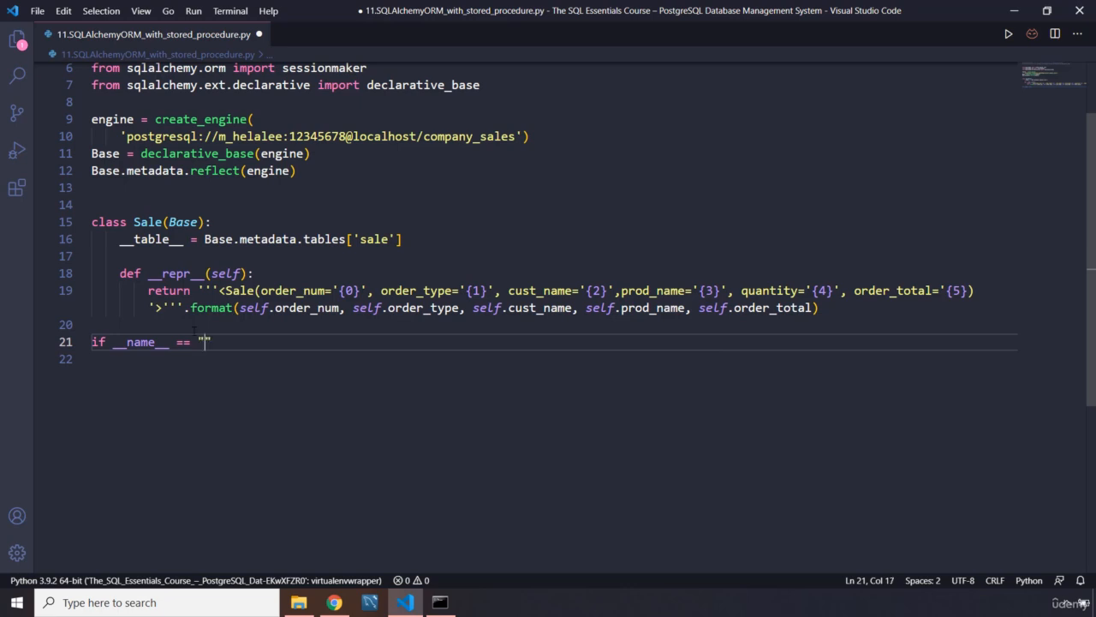
pyautogui.write('__main__')
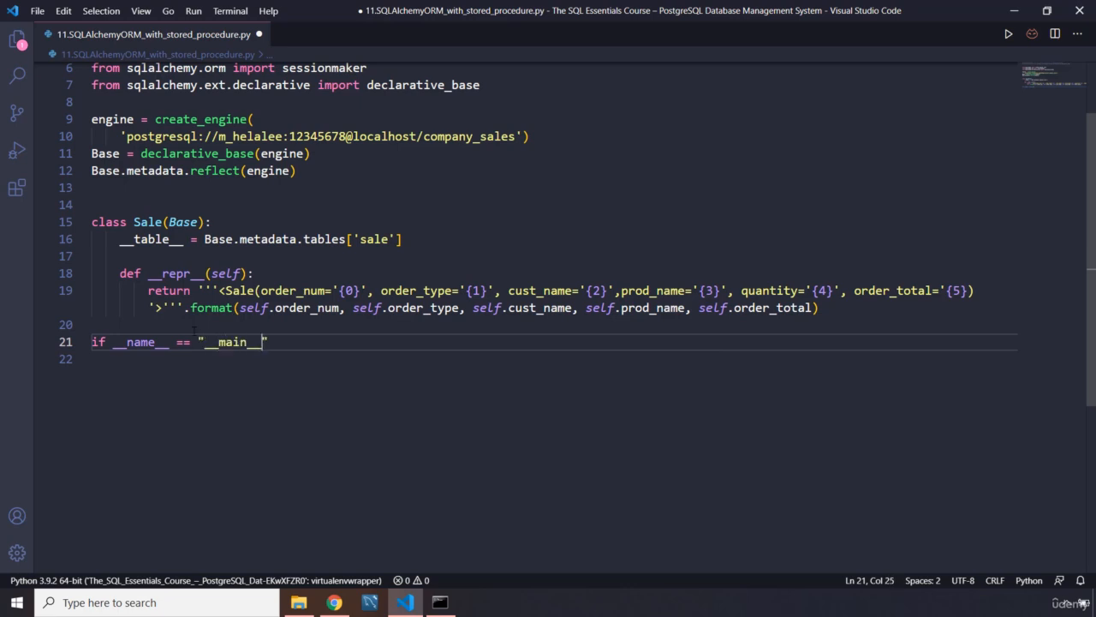
pyautogui.press('enter')
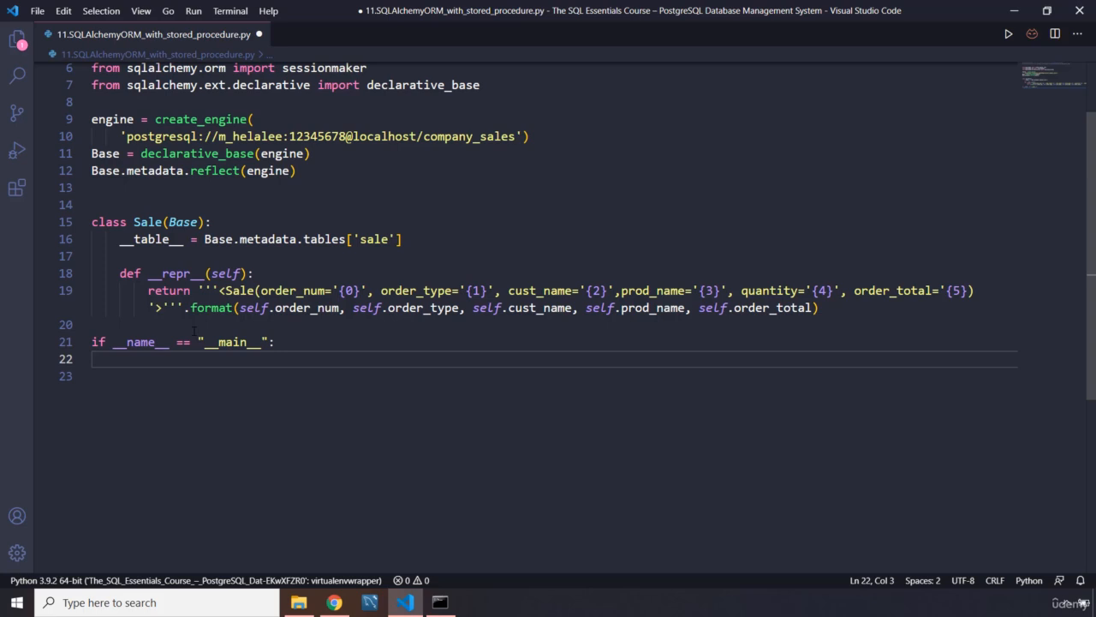
# Step: Open a with engine.connect() as connection: block under the guard
pyautogui.write('with engine')
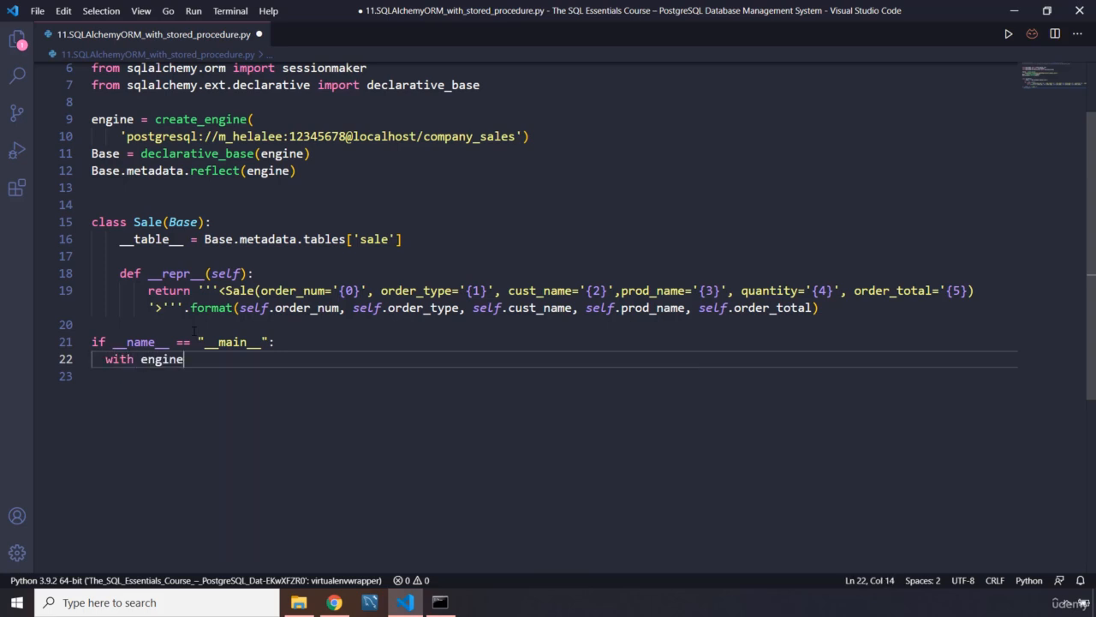
pyautogui.write('.connec')
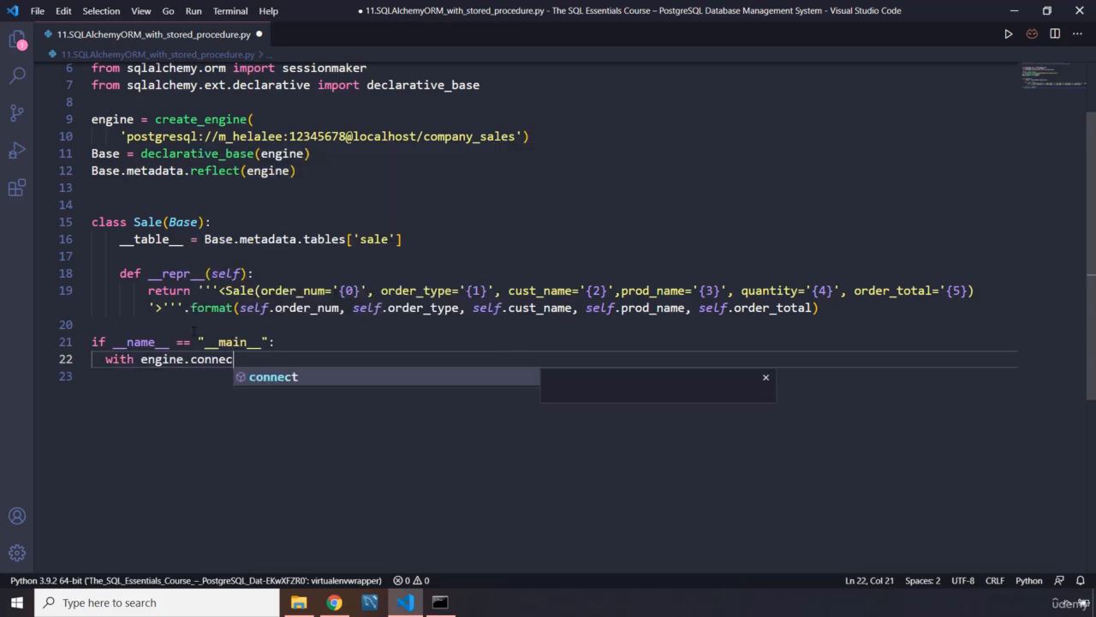
pyautogui.write('t() as c')
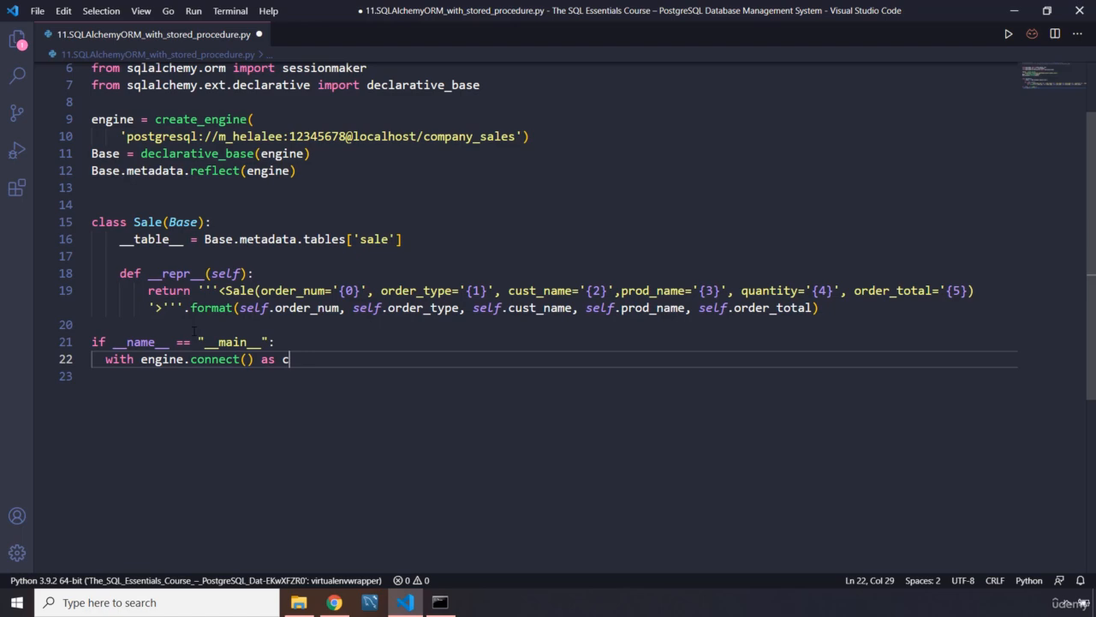
pyautogui.write('onnection')
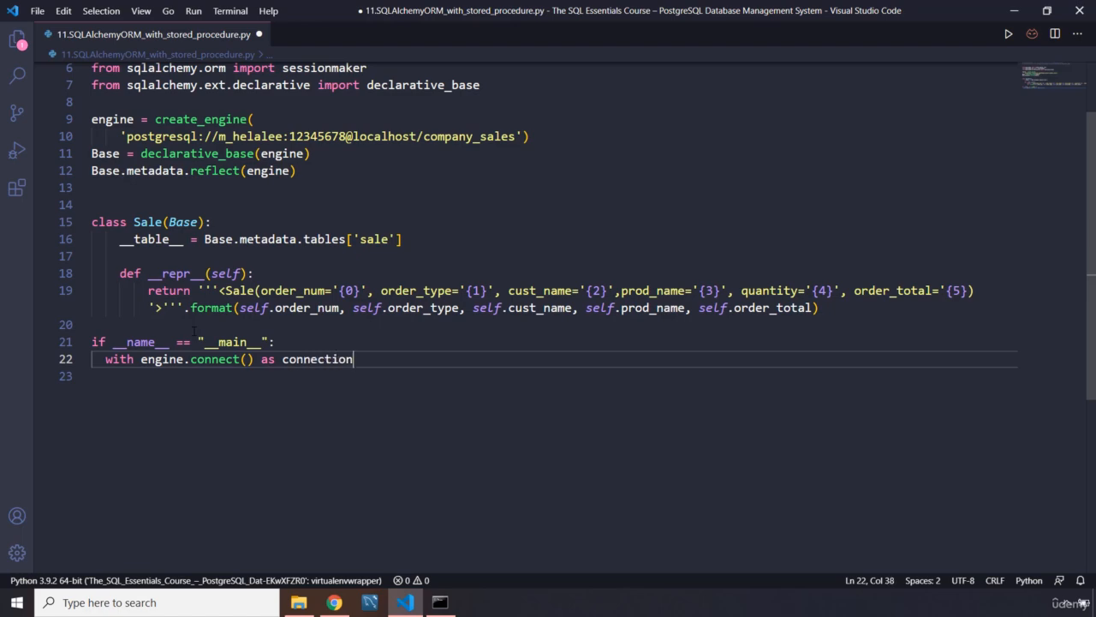
pyautogui.write(':')
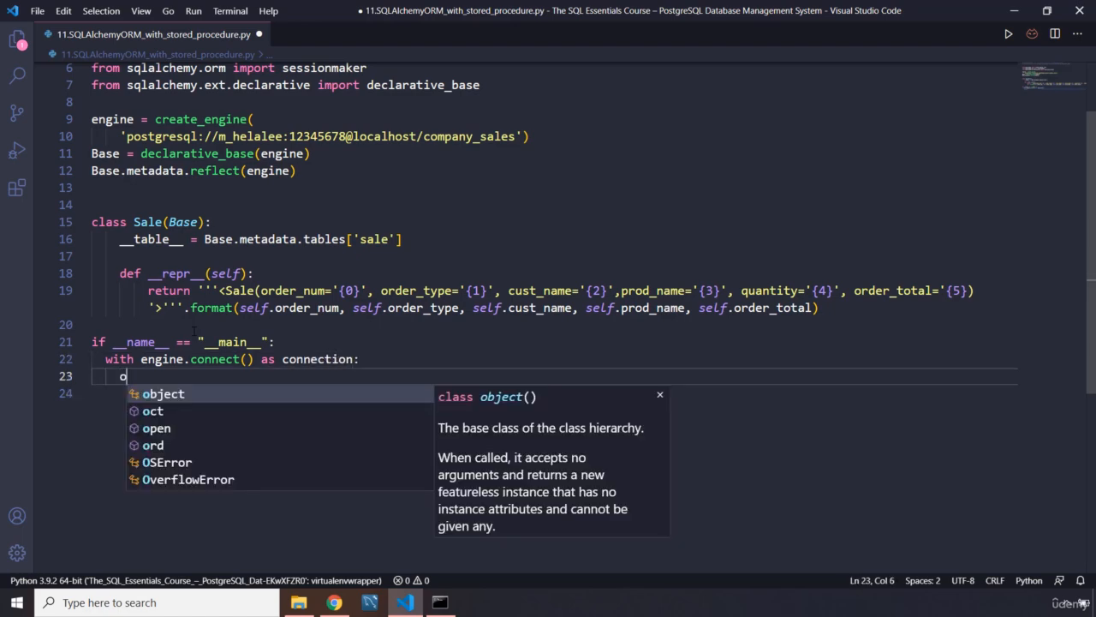
pyautogui.press('Backspace')
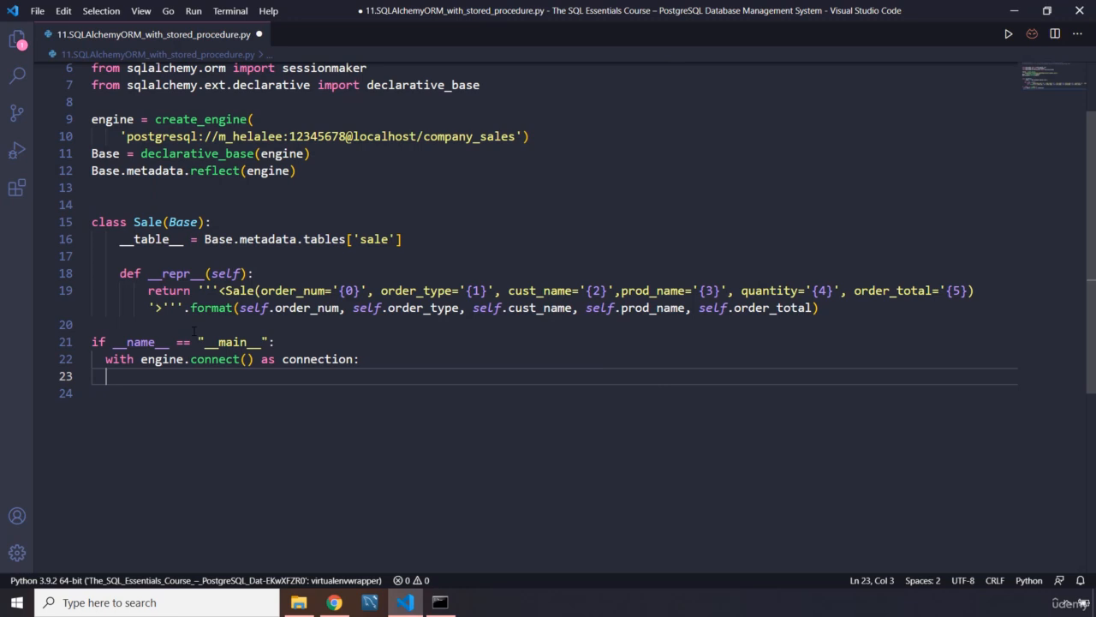
# Step: Have the connection execute COMMIT and start a second execute call
pyautogui.write('connection')
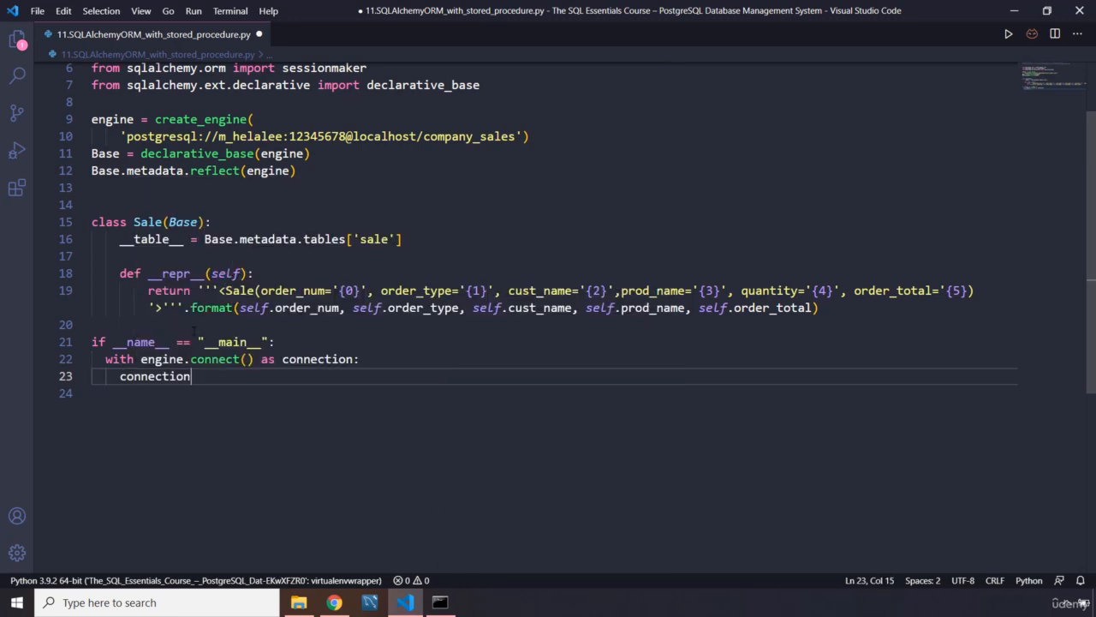
pyautogui.write('.execute("COMMIT')
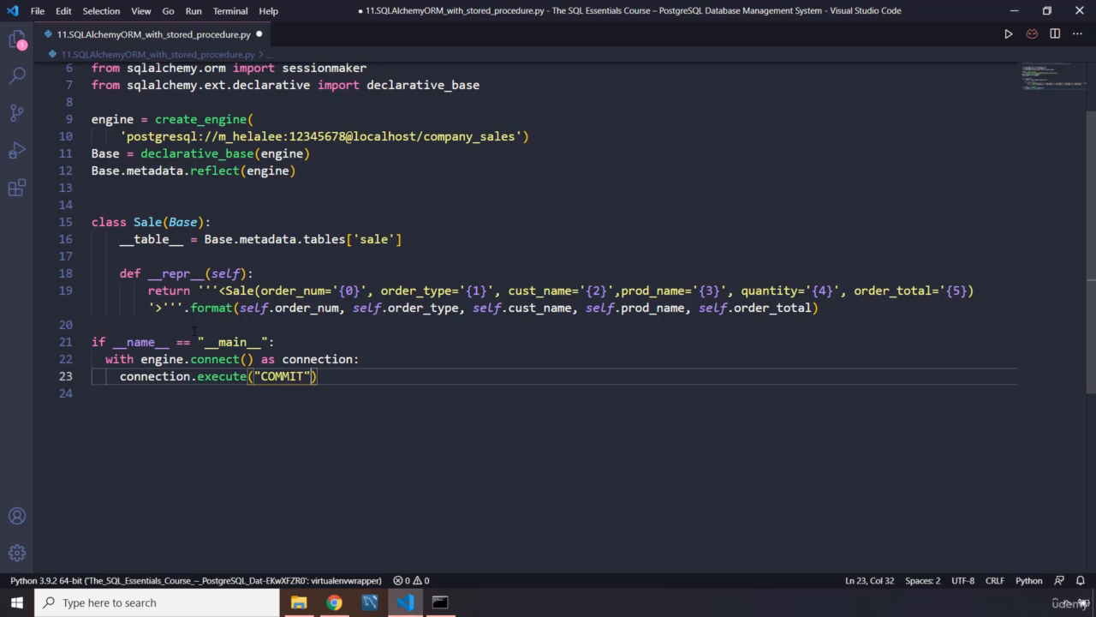
pyautogui.write('connection.exe')
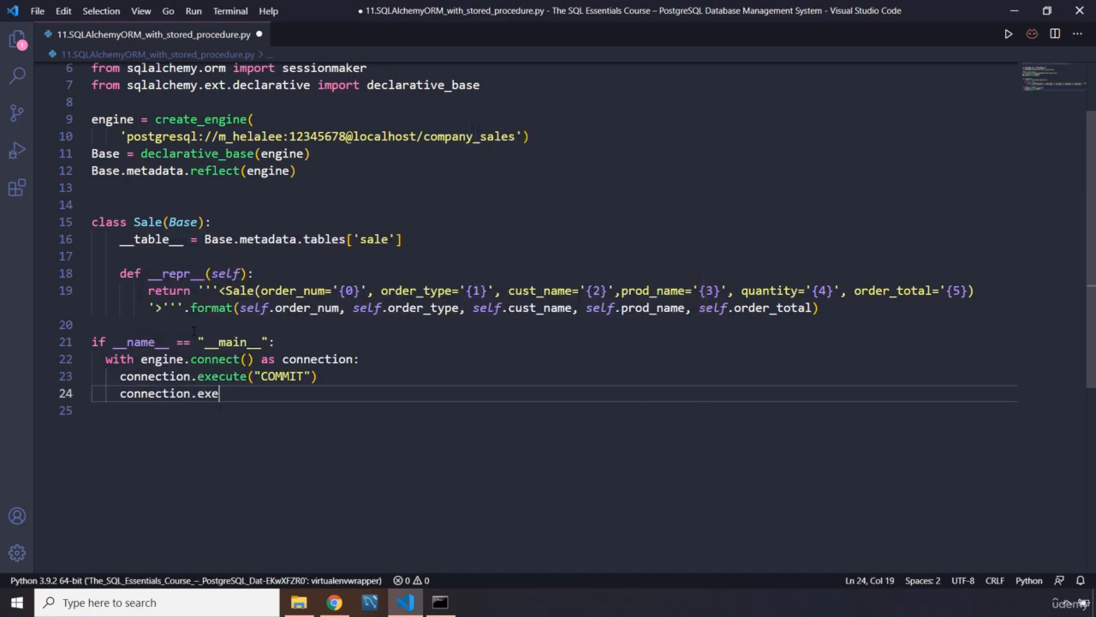
pyautogui.write('cute()')
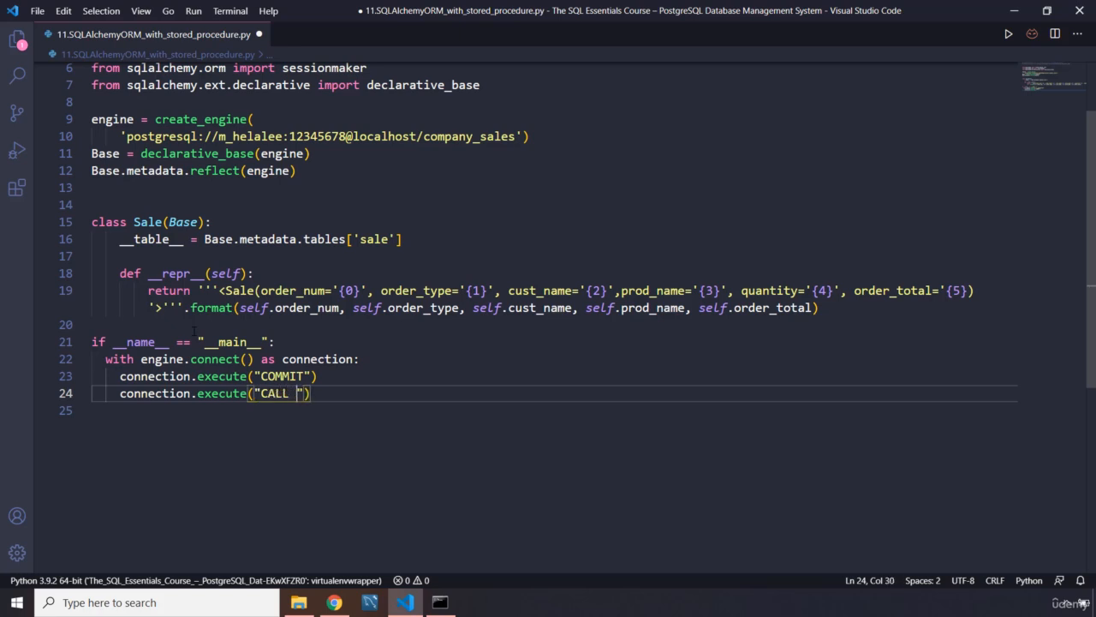
# Step: Call return_nondiscounted_item (%s, %s) with the values 1105910 and 5
pyautogui.write('return')
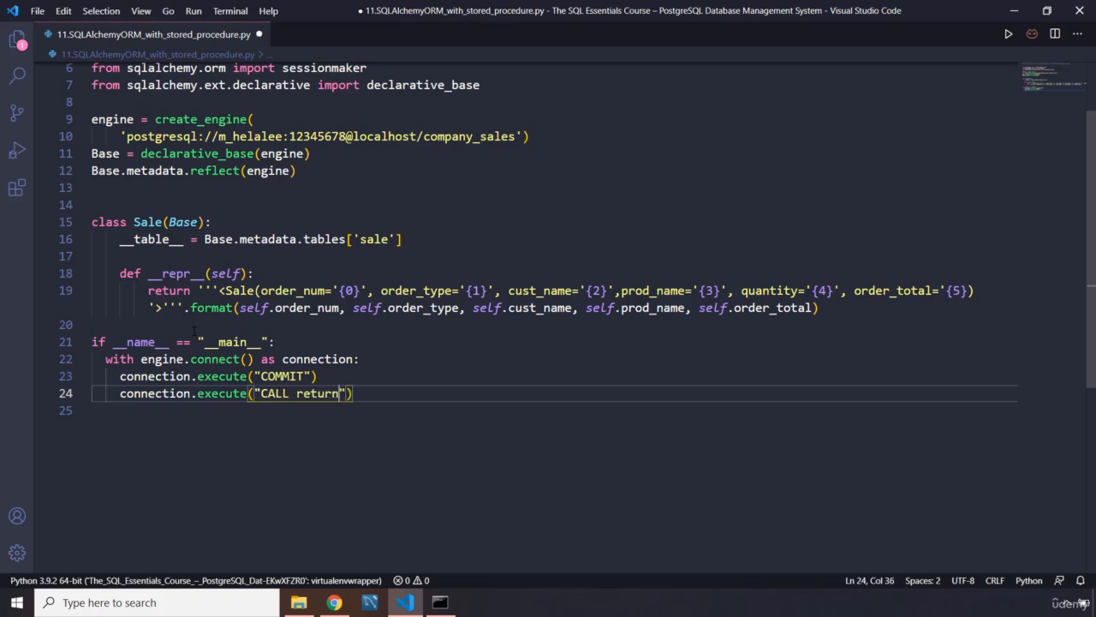
pyautogui.write('_nondic')
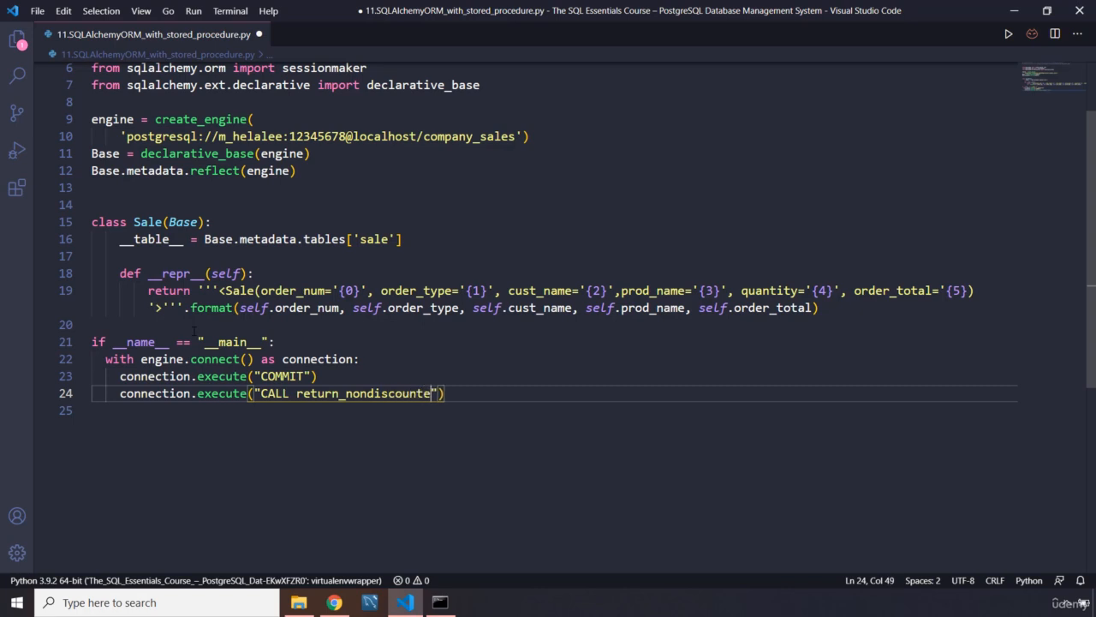
pyautogui.write('d_item')
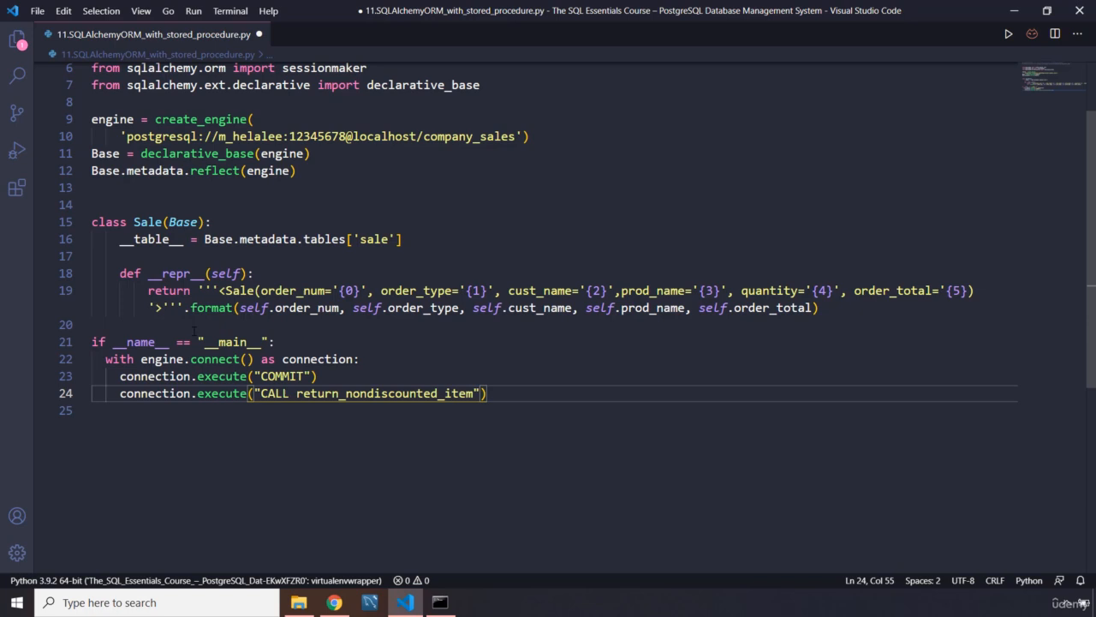
pyautogui.write('()')
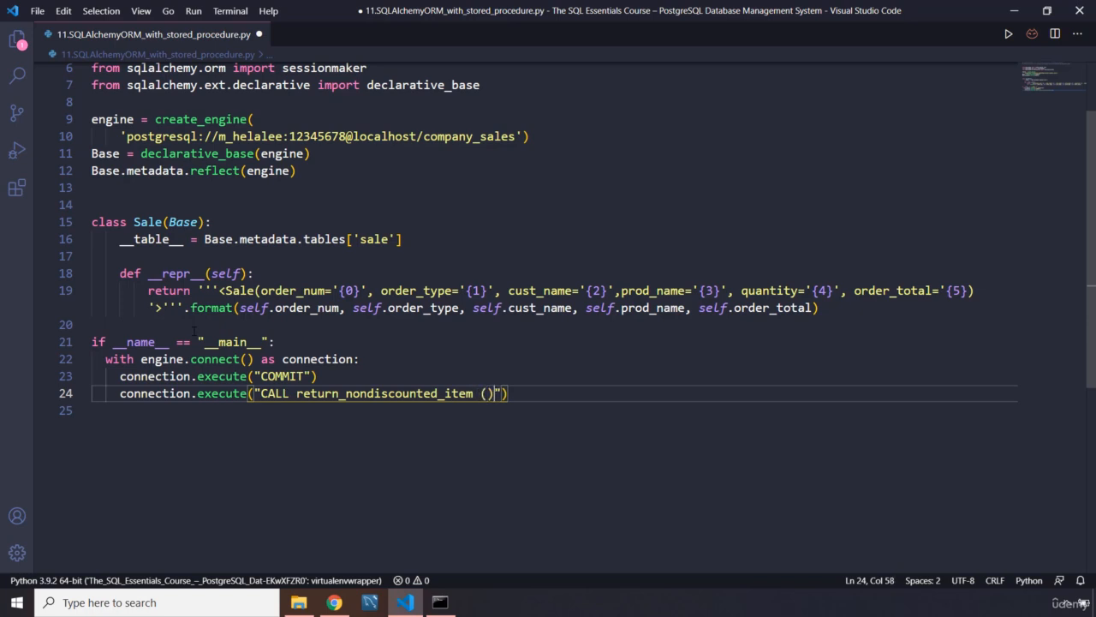
pyautogui.write('%s')
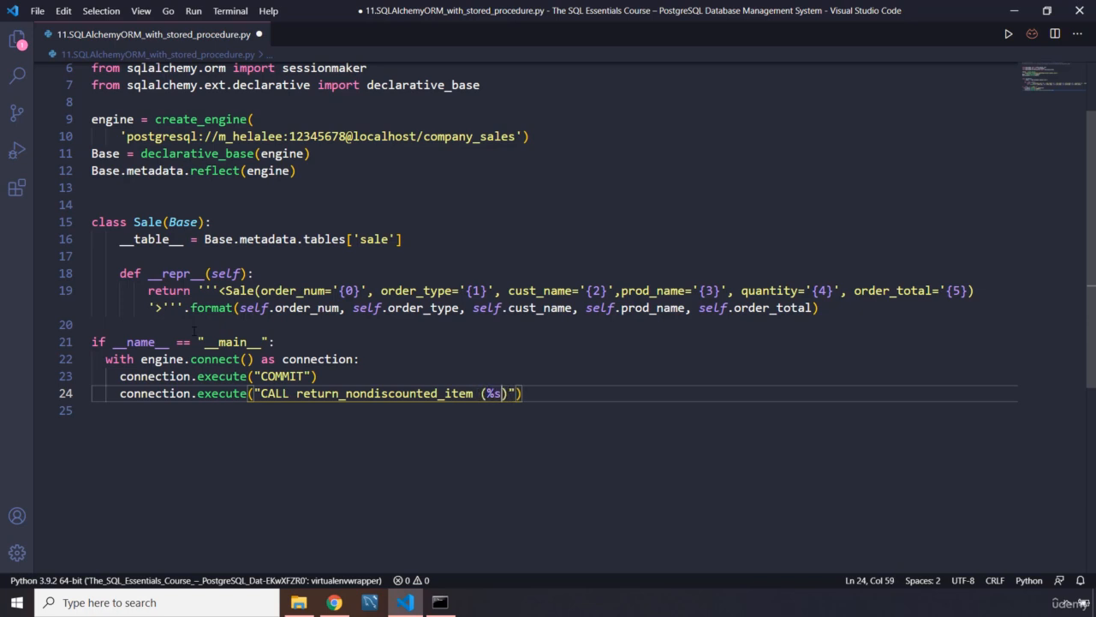
pyautogui.write(', %s')
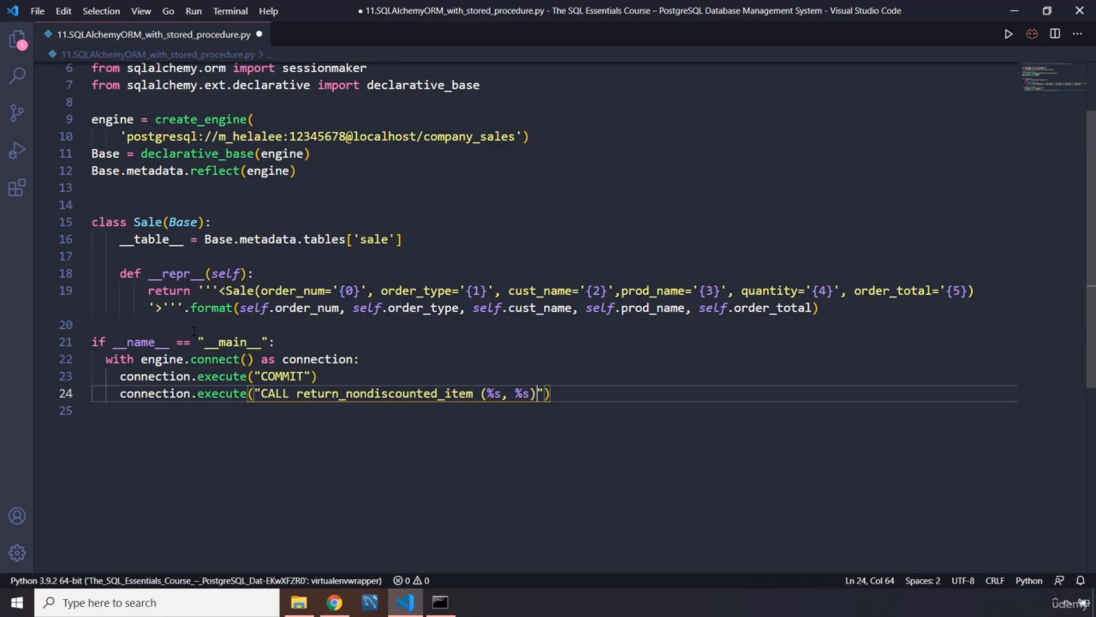
pyautogui.write(', {}')
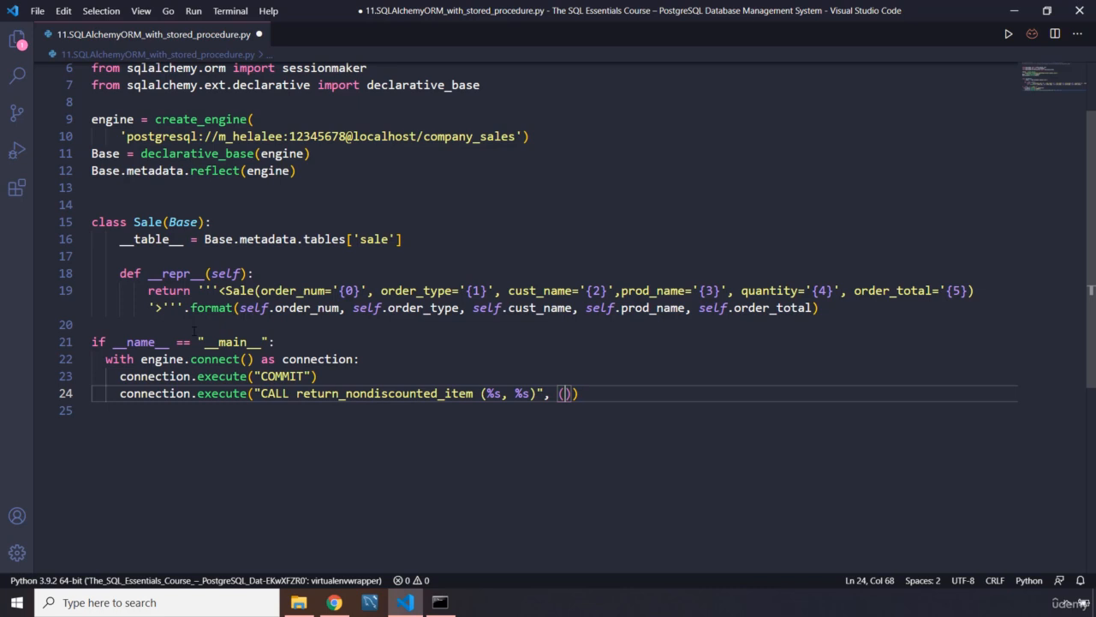
pyautogui.write('1105910')
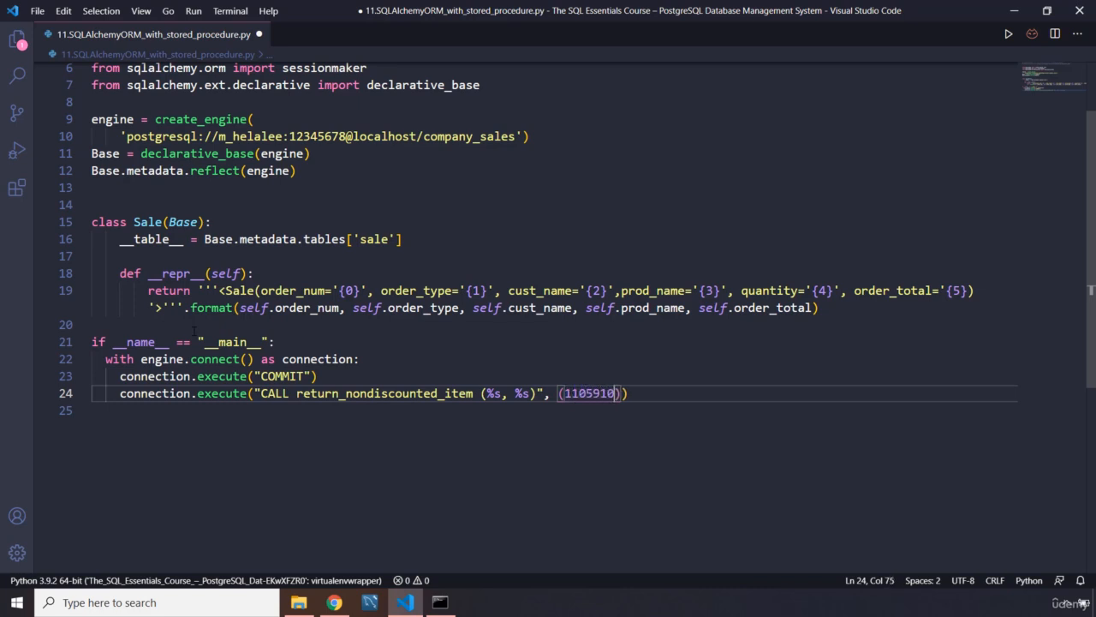
pyautogui.write(', 5')
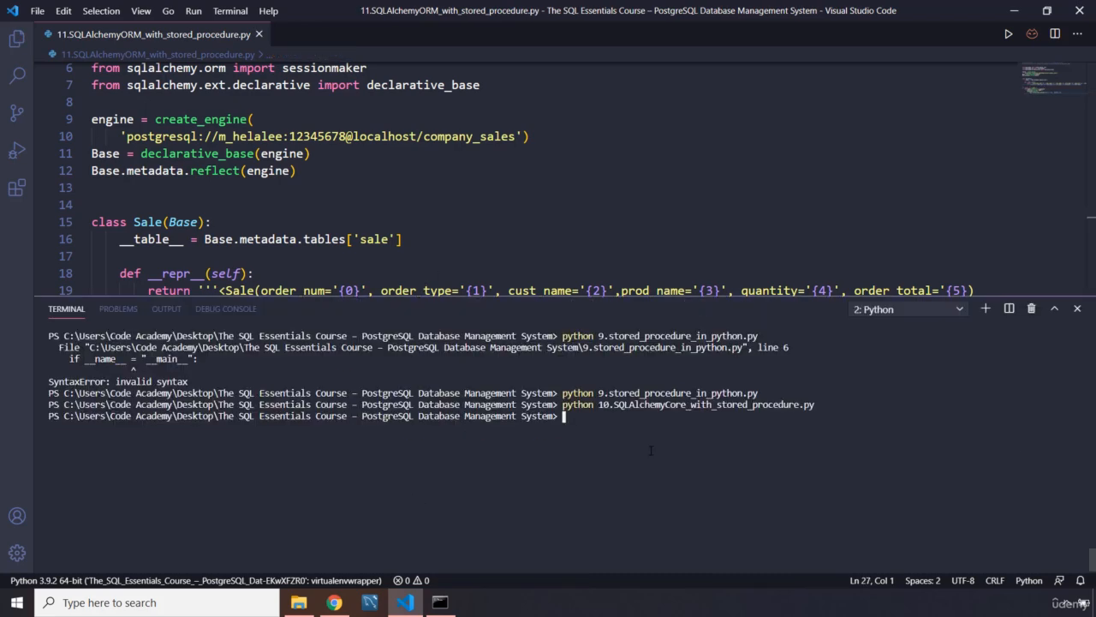
# Step: Run python 11.SQLAlchemyORM_with_stored_procedure.py in the terminal and switch to psql
pyautogui.rightClick(154, 227)
pyautogui.write('python 11.SQLAlchemyORM_with_stored_procedure')
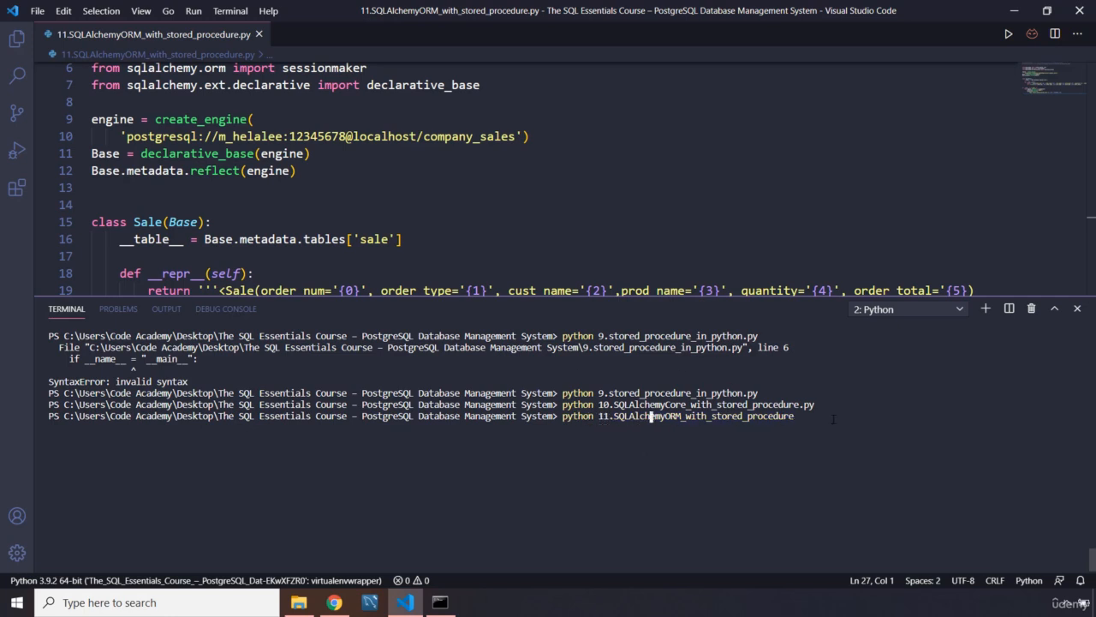
pyautogui.write('.py')
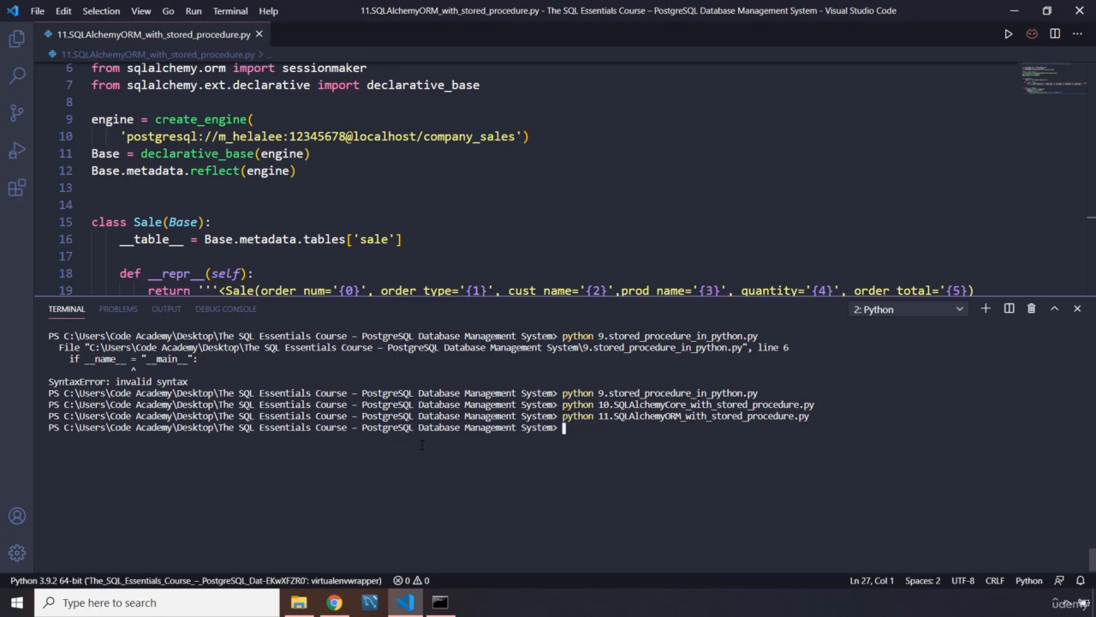
pyautogui.click(438, 603)
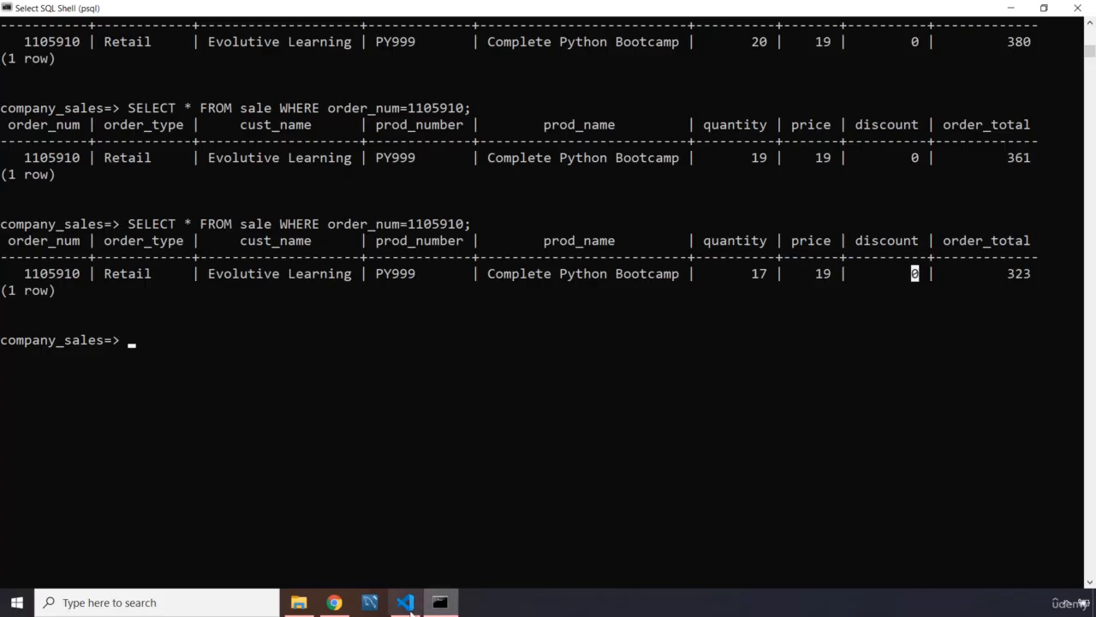
# Step: Rerun the order 1105910 query in psql and highlight the new quantity 12
pyautogui.click(404, 603)
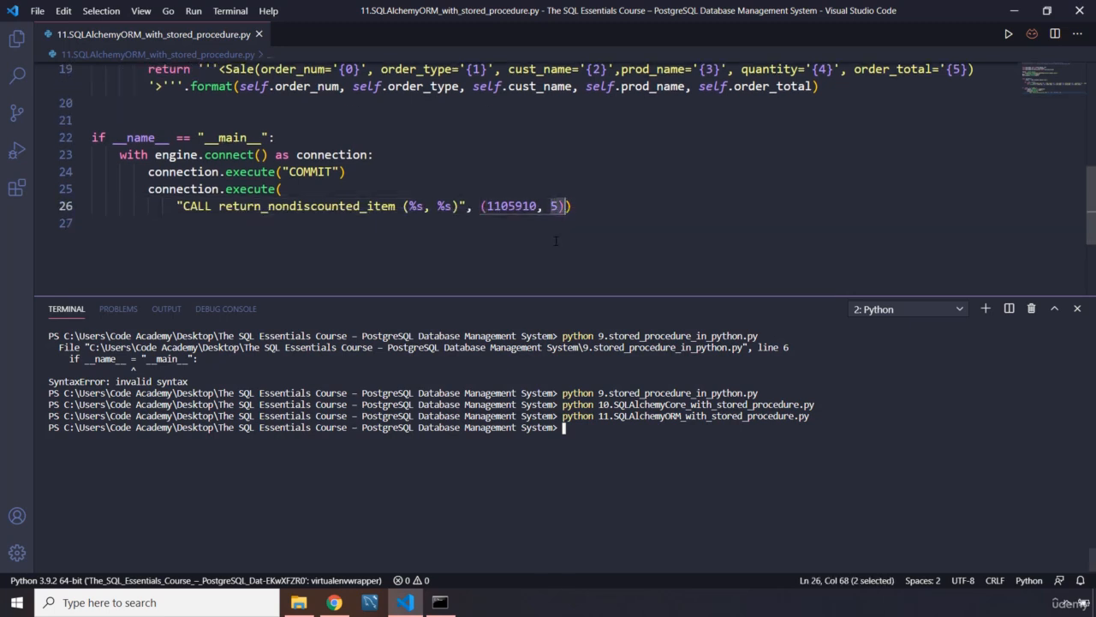
pyautogui.moveTo(439, 603)
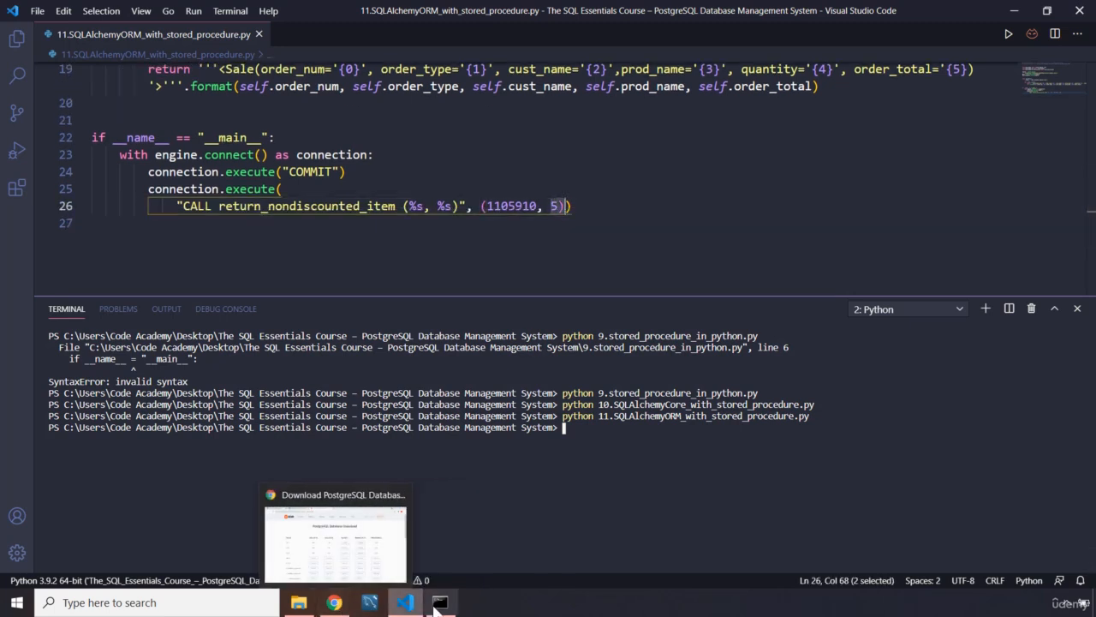
pyautogui.click(438, 603)
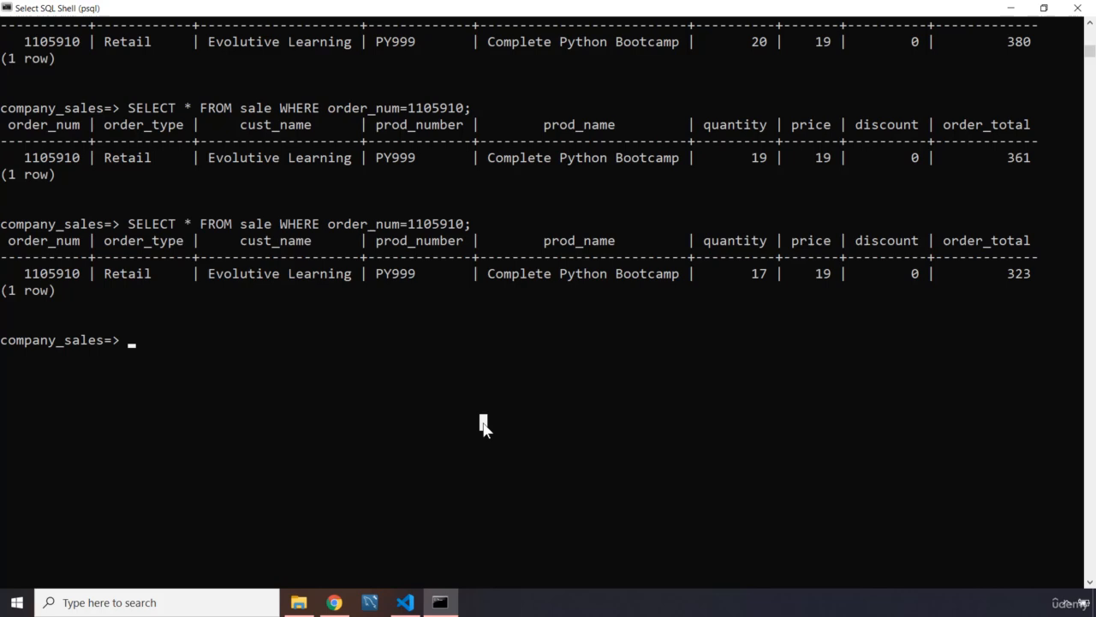
pyautogui.press('Return')
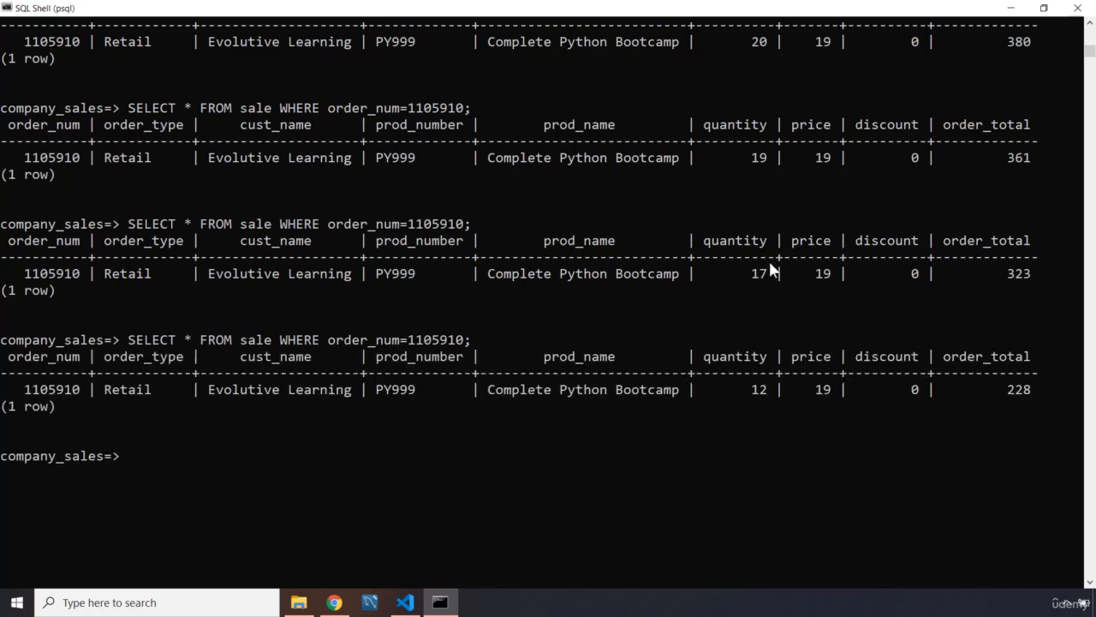
pyautogui.doubleClick(758, 390)
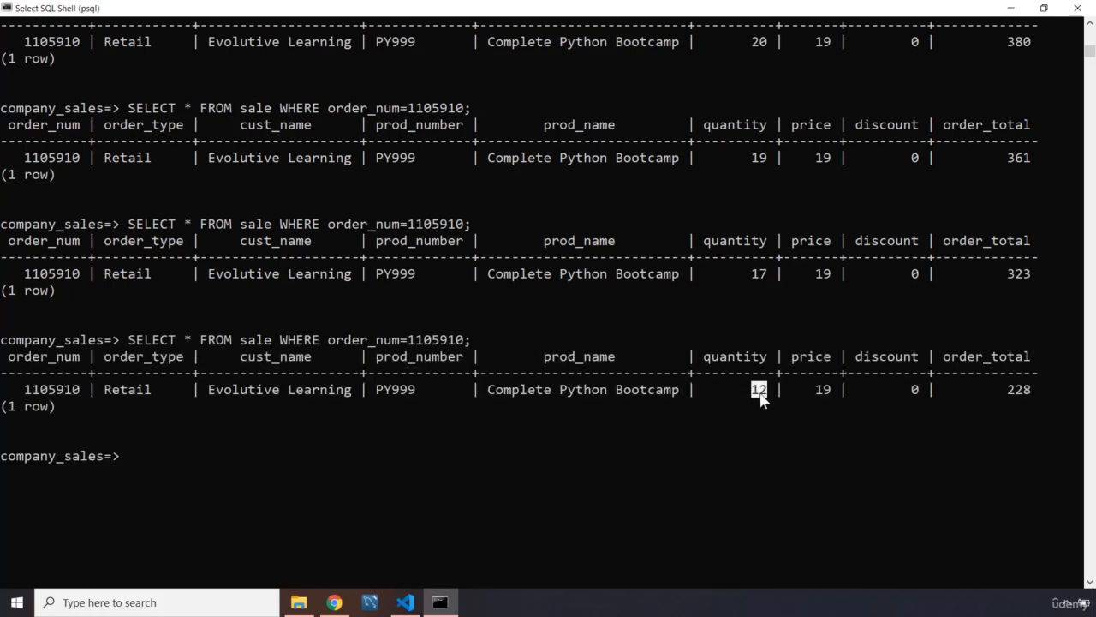
pyautogui.moveTo(1032, 283)
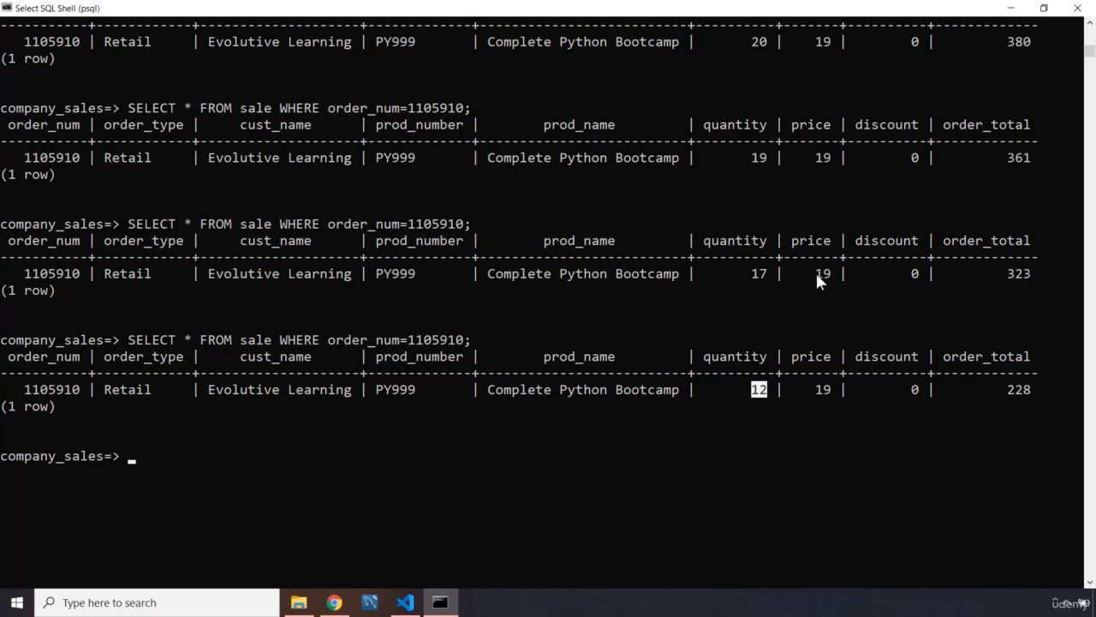
pyautogui.moveTo(829, 282)
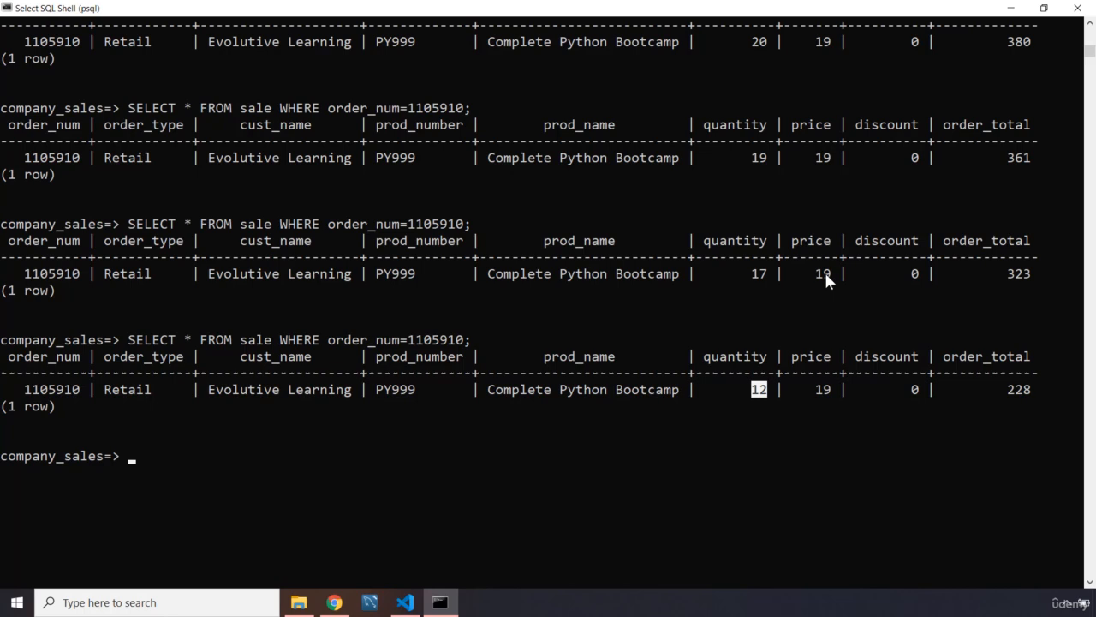
pyautogui.moveTo(1007, 288)
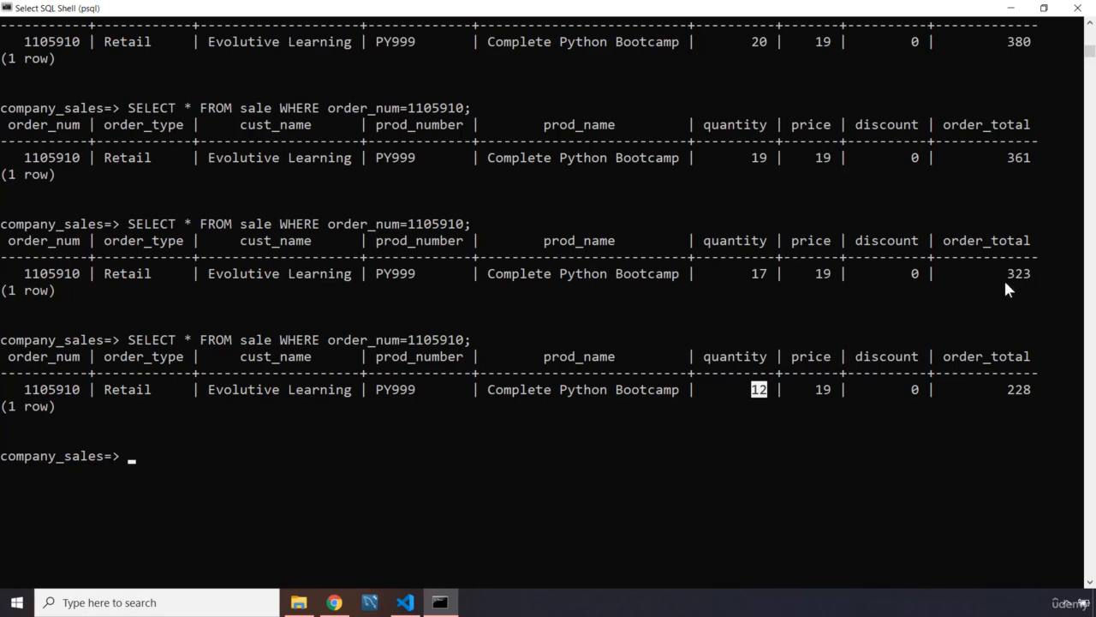
pyautogui.moveTo(1028, 277)
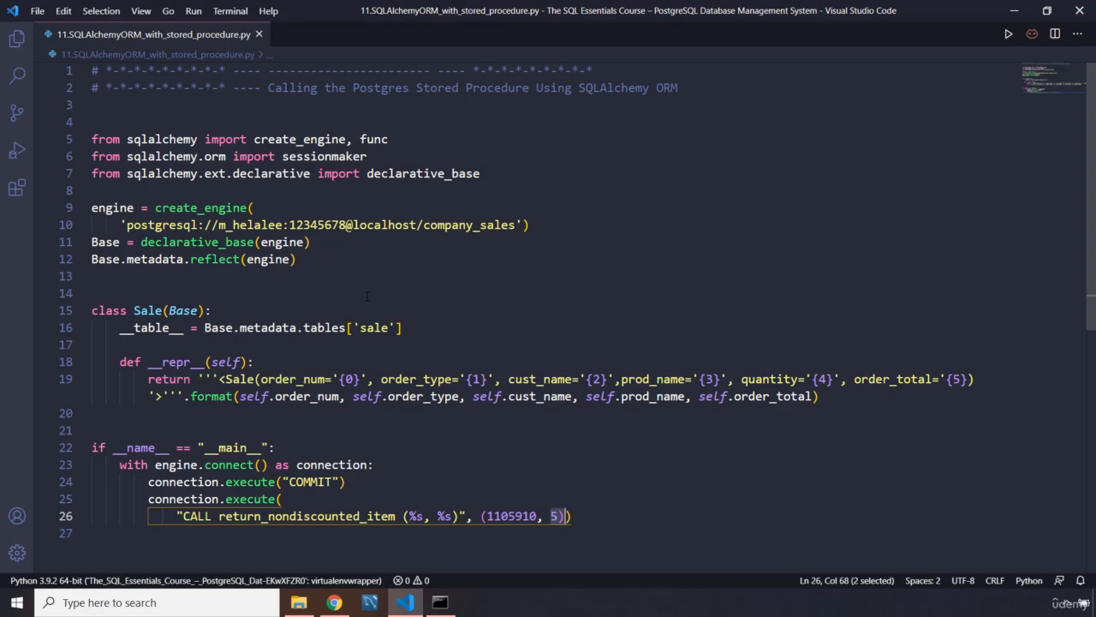
pyautogui.moveTo(368, 301)
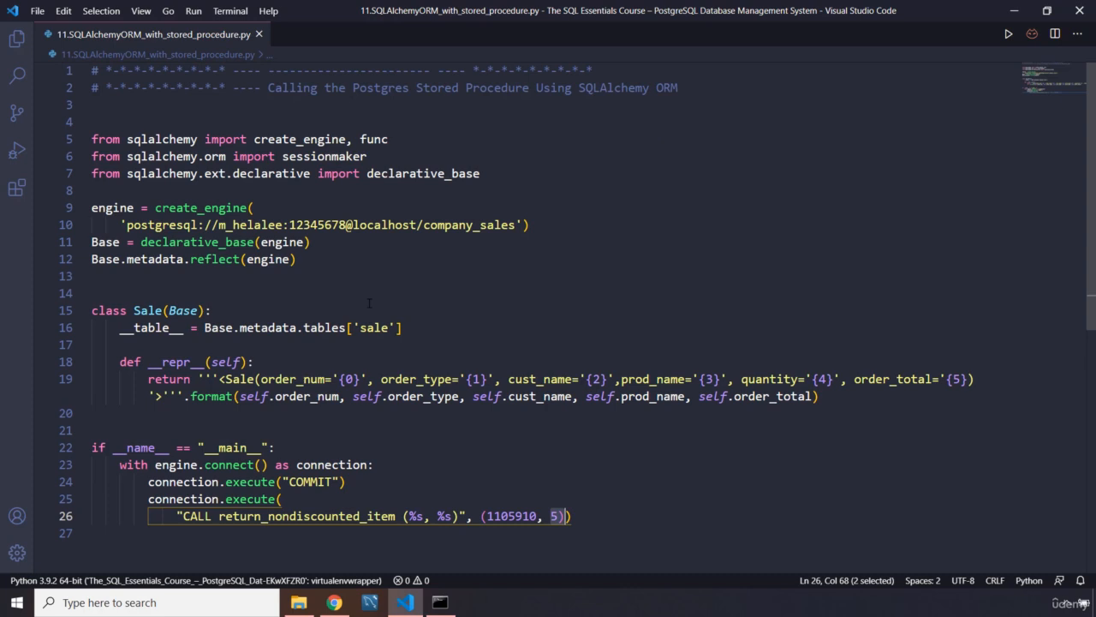